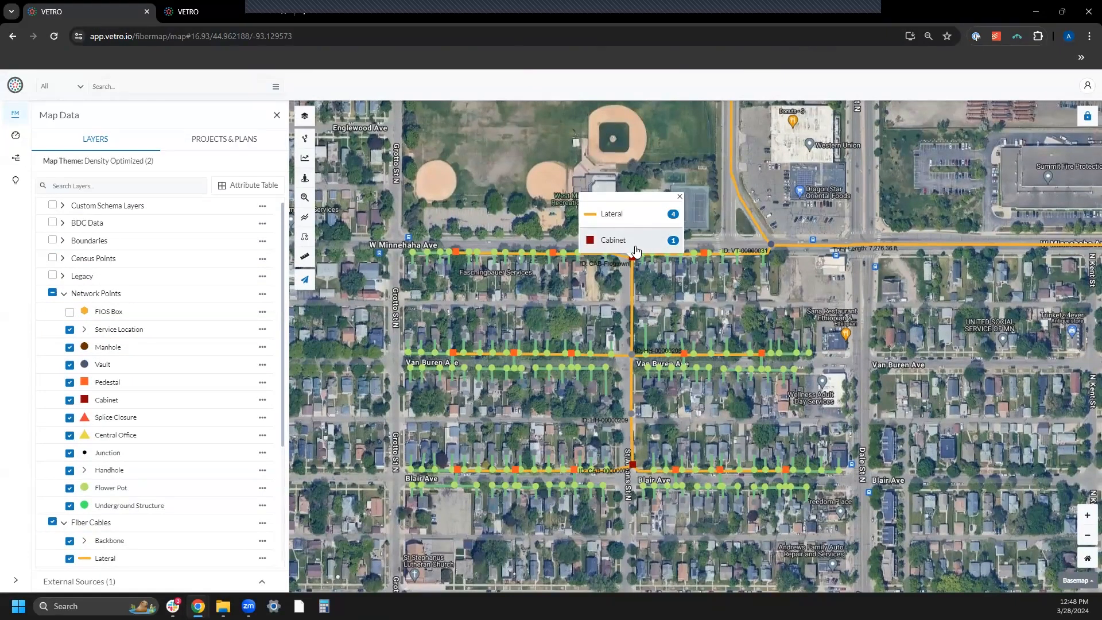
Select the CAB-Frogtown cabinet from the overlapping map features and list its Network Analysis options
{"action": "left_click", "coordinate": [613, 240]}
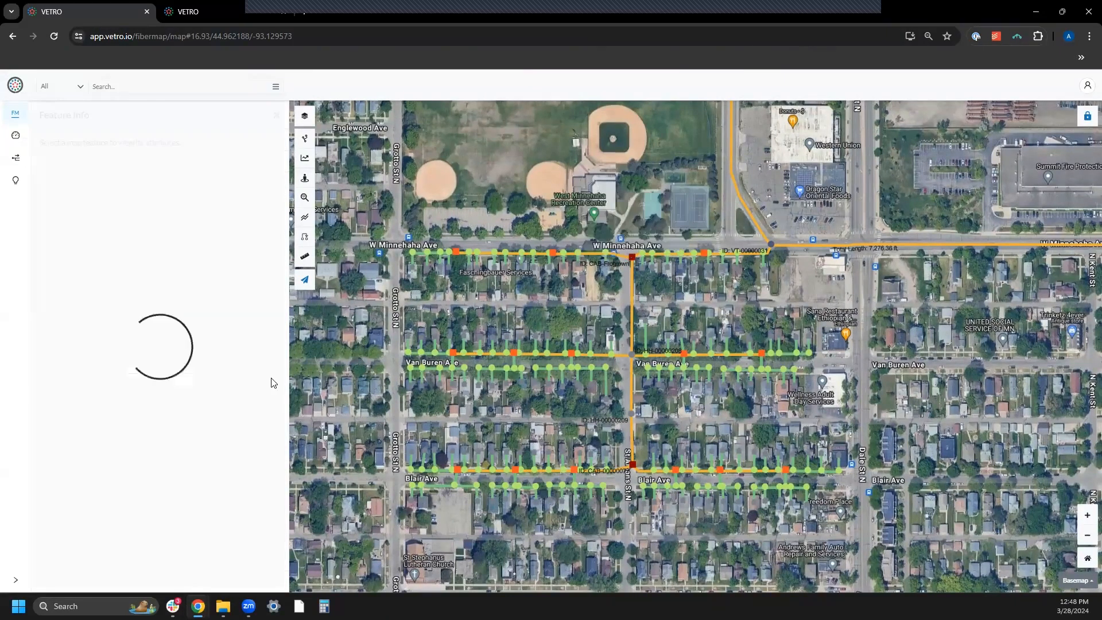
{"action": "left_click", "coordinate": [626, 257]}
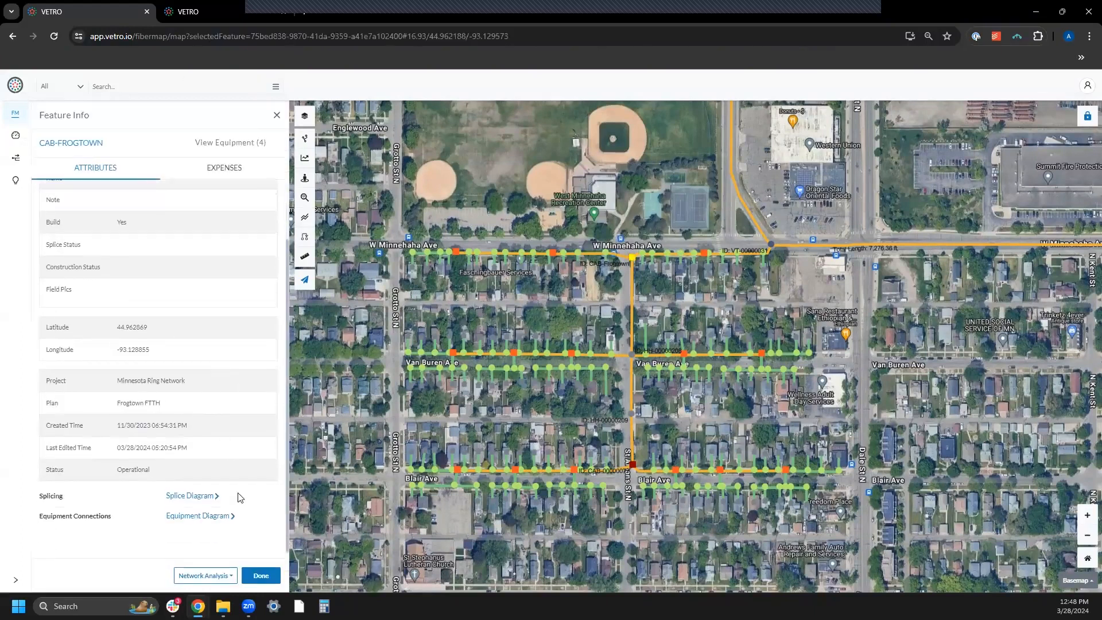
{"action": "left_click", "coordinate": [205, 575]}
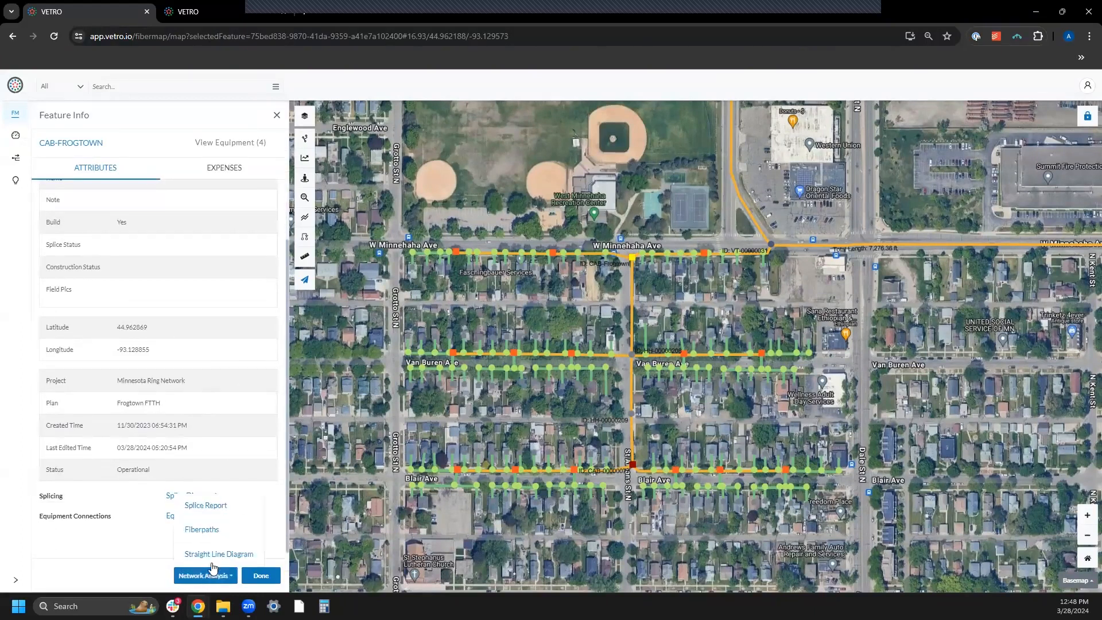
Show the Fiberpaths table for CAB-Frogtown from the Network Analysis options
{"action": "left_click", "coordinate": [202, 529]}
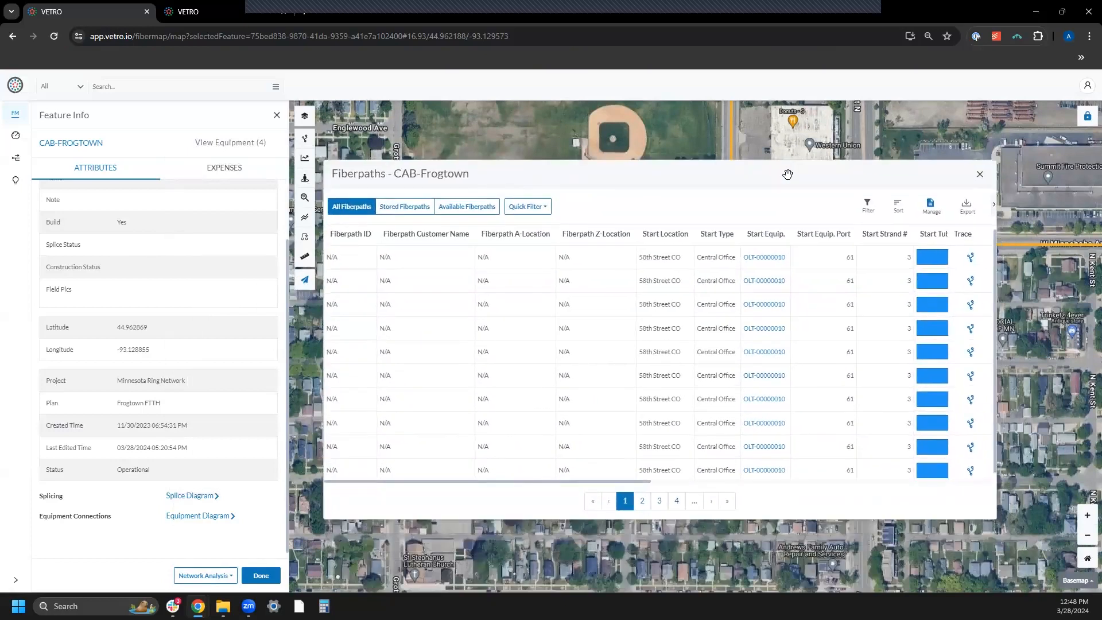
{"action": "mouse_move", "coordinate": [741, 292]}
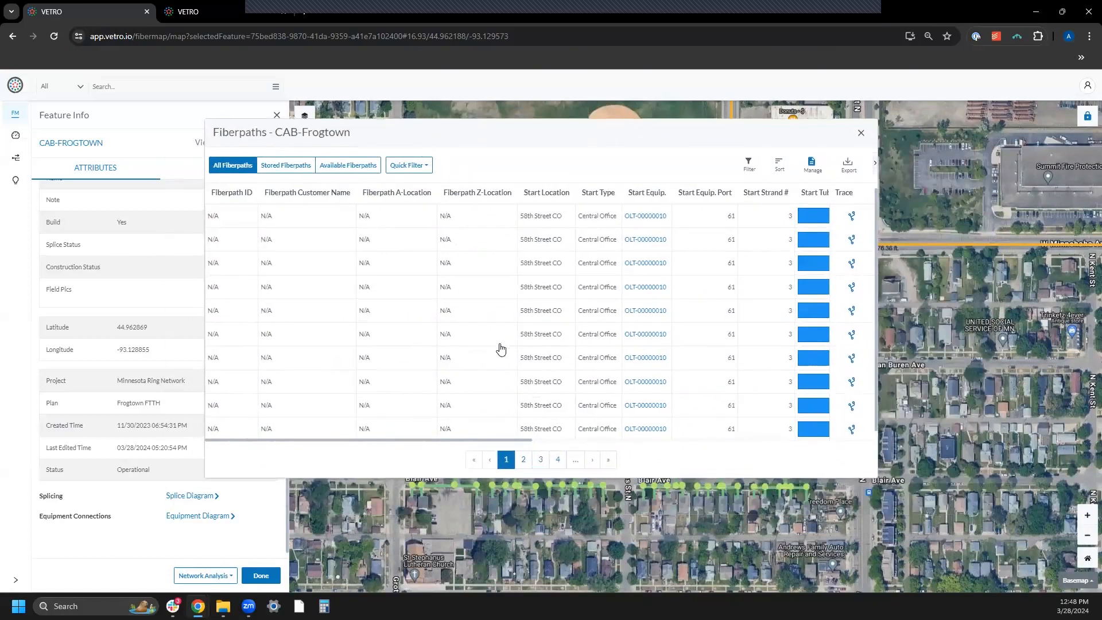
{"action": "mouse_move", "coordinate": [434, 372]}
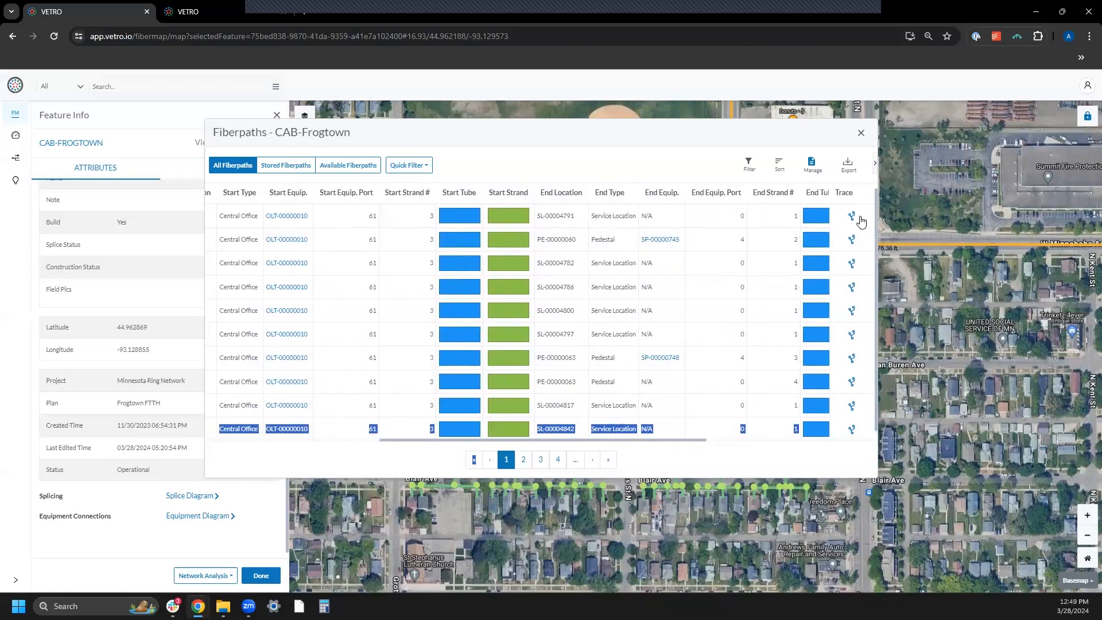
Trace the first fiberpath's route from 58th Street CO through CAB-Frogtown to SL-00004791
{"action": "left_click", "coordinate": [851, 216]}
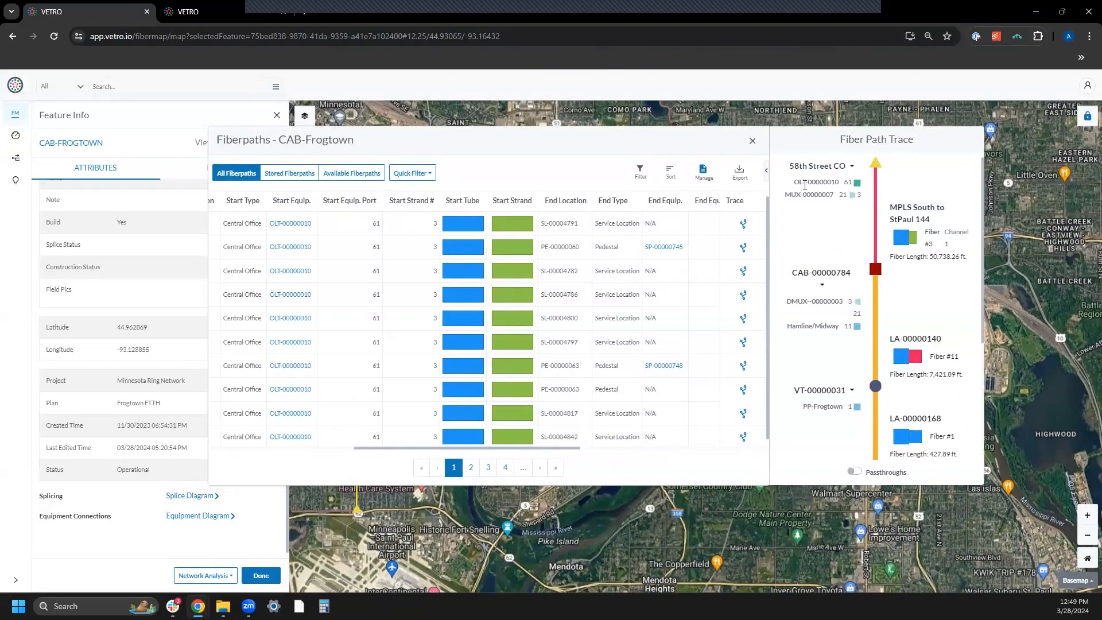
{"action": "mouse_move", "coordinate": [787, 184]}
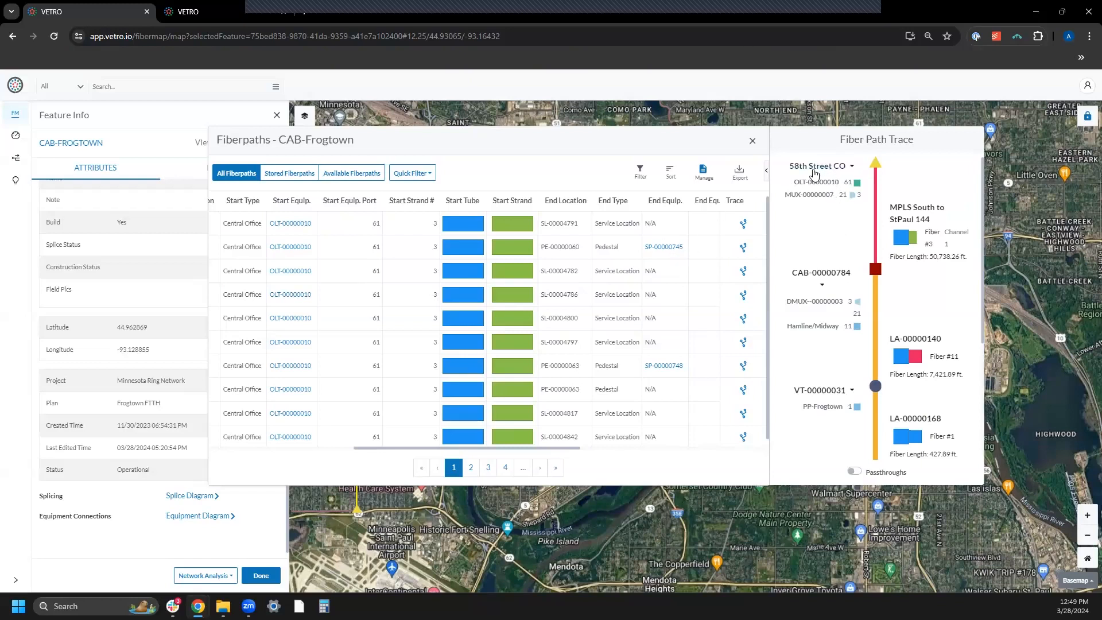
{"action": "mouse_move", "coordinate": [812, 191]}
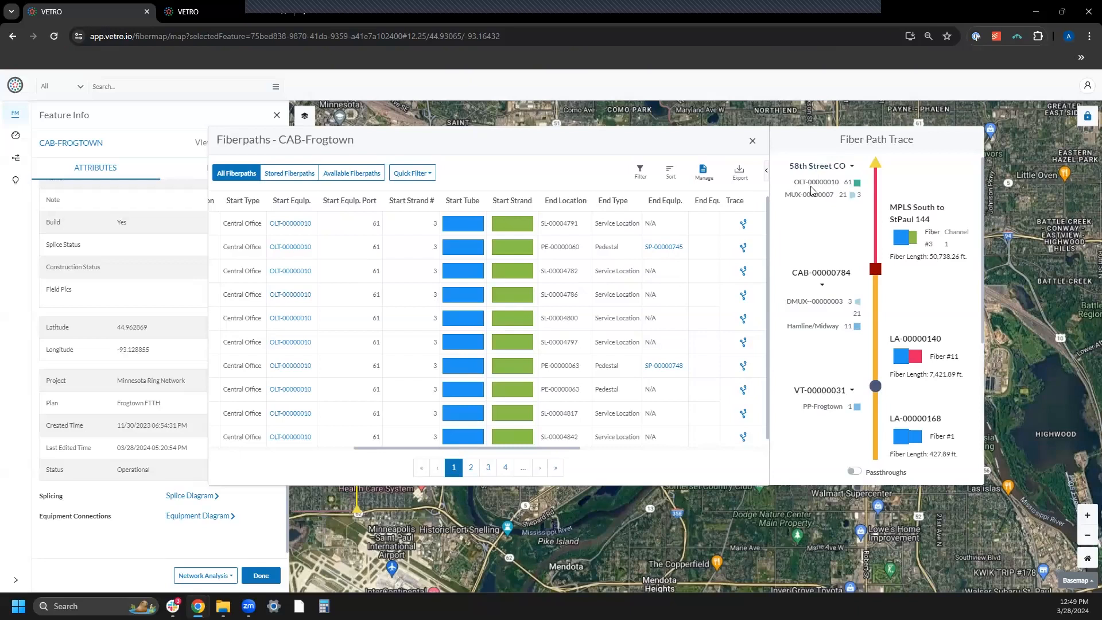
{"action": "mouse_move", "coordinate": [860, 184]}
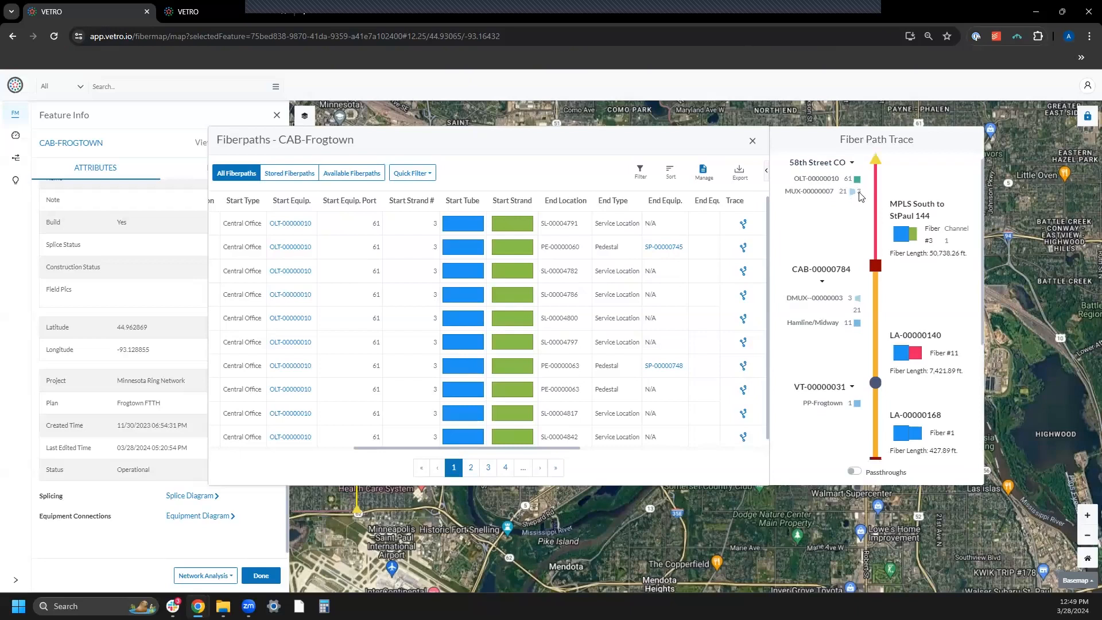
{"action": "scroll", "scroll_direction": "down", "scroll_amount": 3}
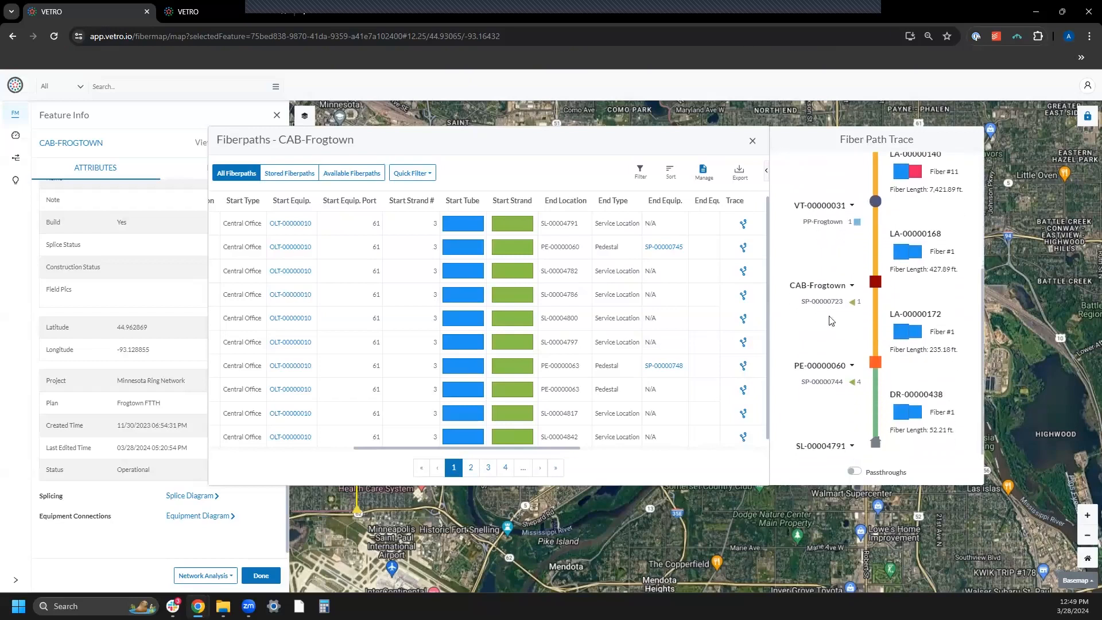
{"action": "mouse_move", "coordinate": [861, 300]}
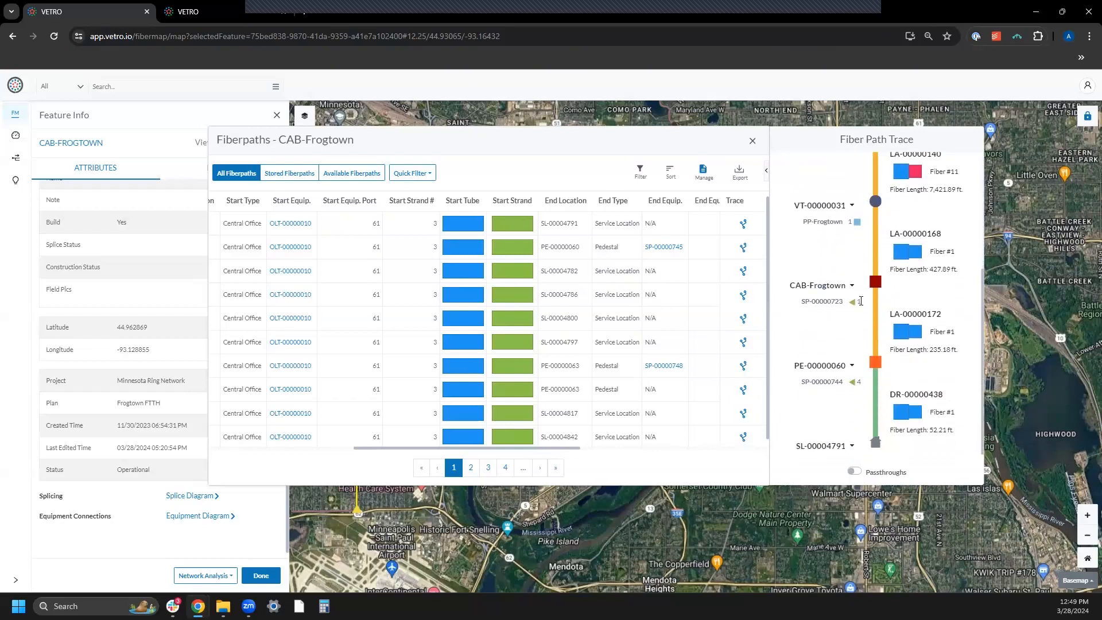
{"action": "mouse_move", "coordinate": [805, 386]}
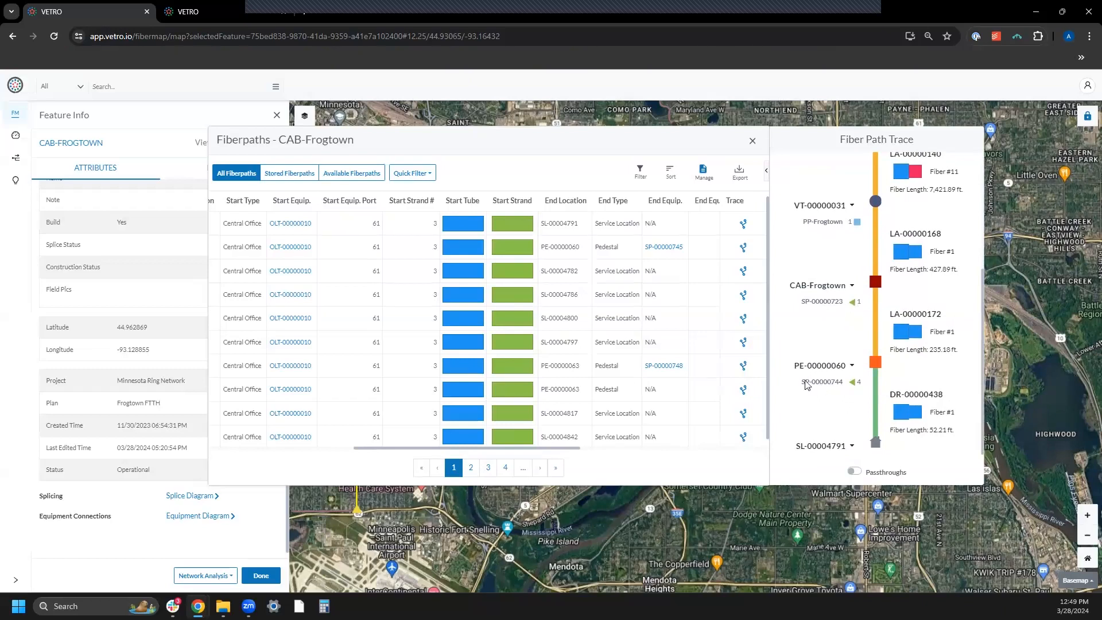
{"action": "mouse_move", "coordinate": [880, 434]}
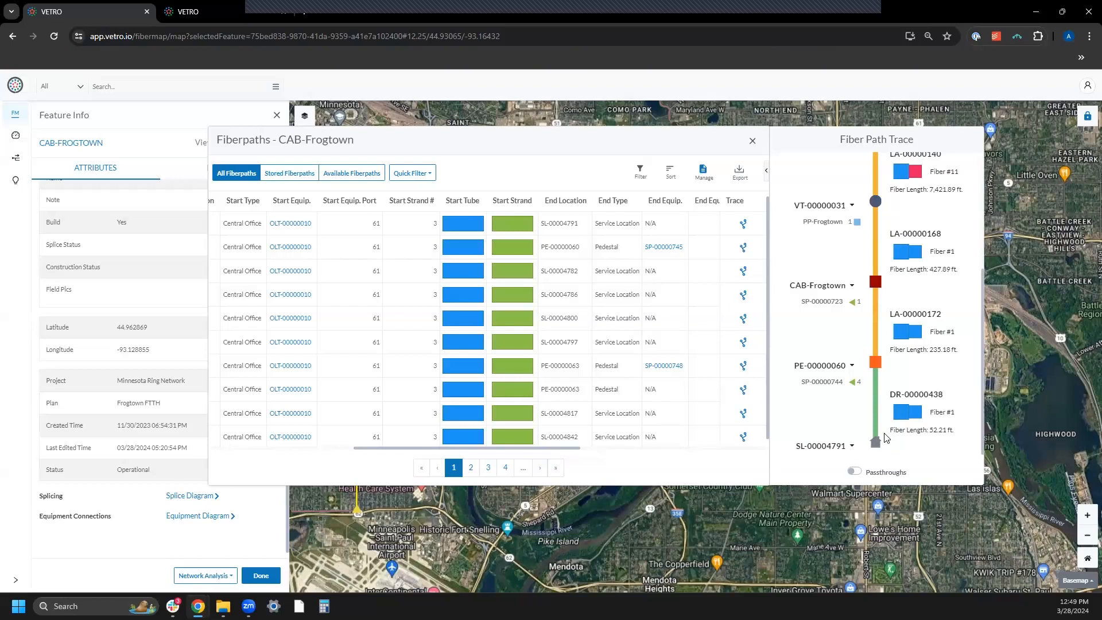
{"action": "mouse_move", "coordinate": [886, 398]}
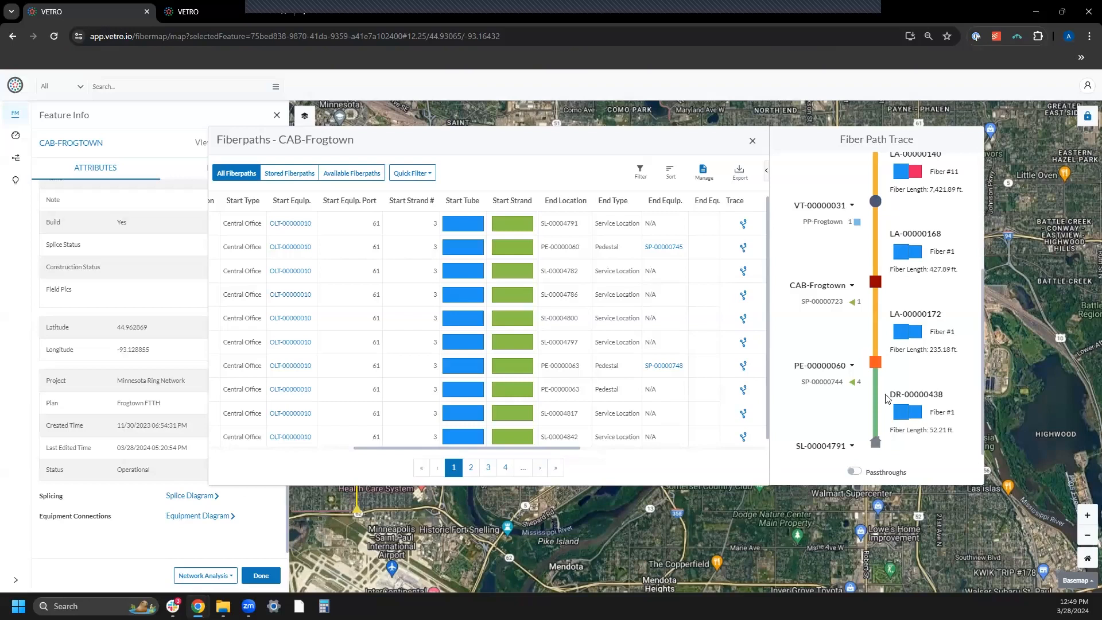
{"action": "mouse_move", "coordinate": [925, 272]}
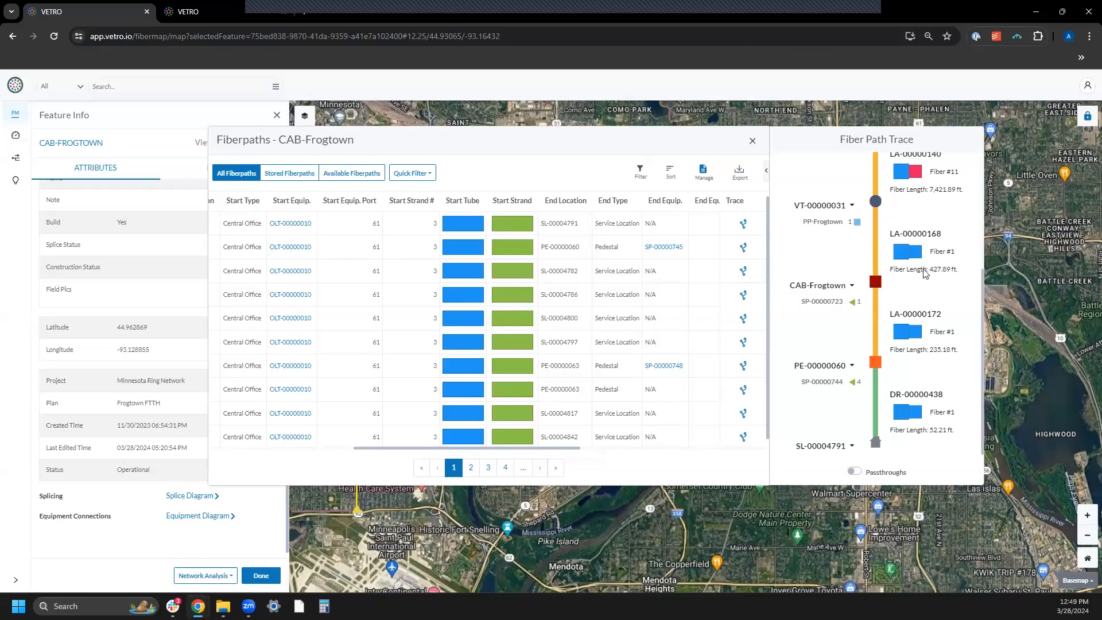
{"action": "mouse_move", "coordinate": [675, 266]}
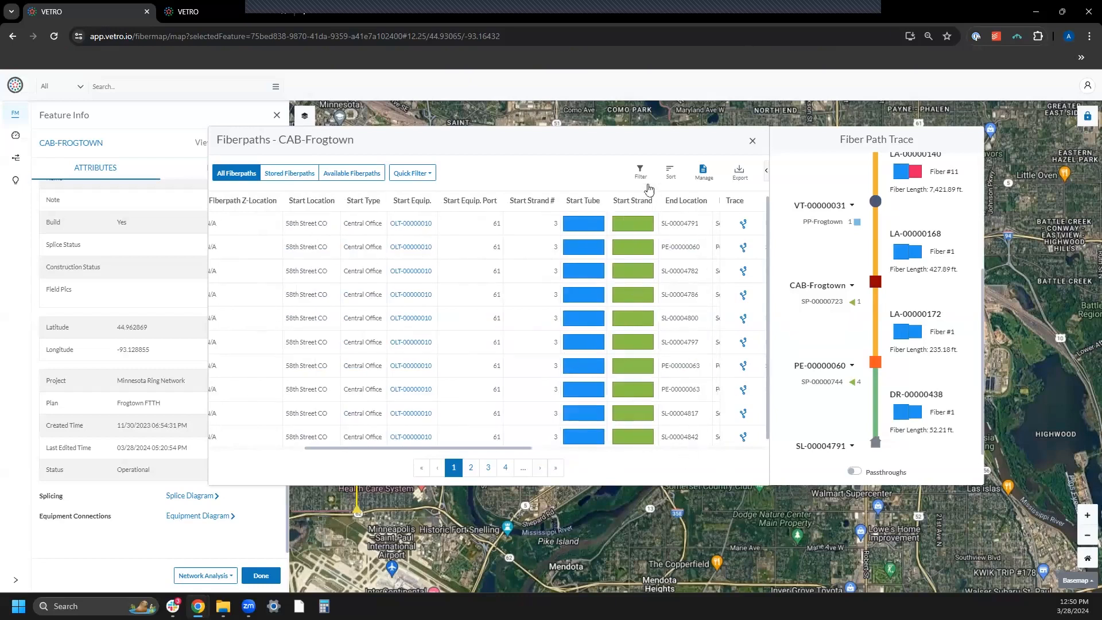
{"action": "mouse_move", "coordinate": [621, 189]}
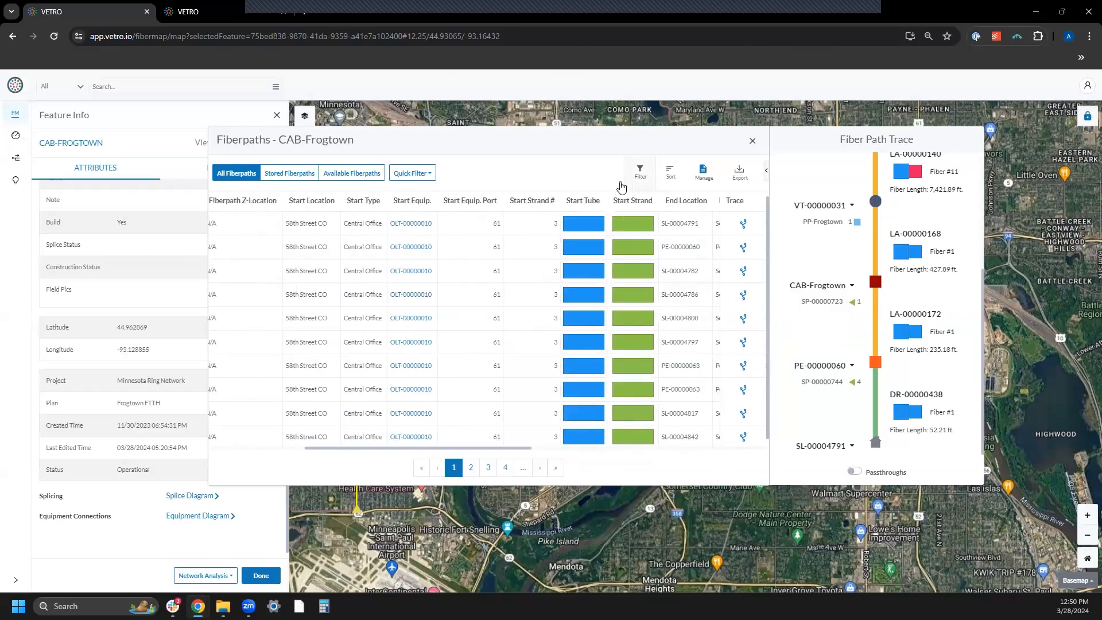
{"action": "mouse_move", "coordinate": [508, 333]}
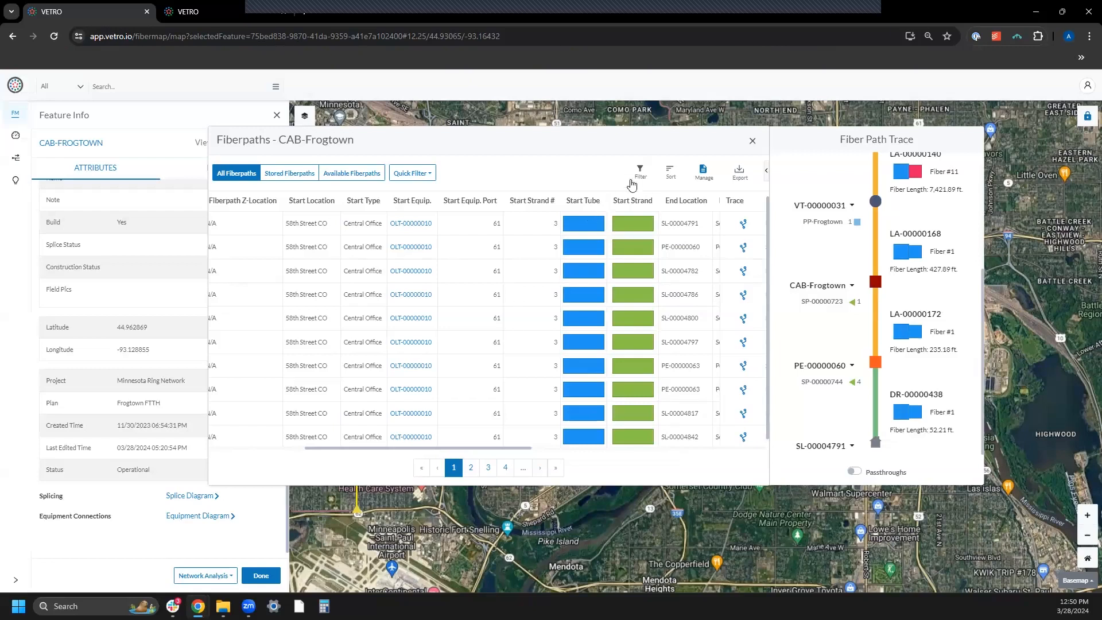
Filter the fiberpaths table to Start Equip. Port 61
{"action": "left_click", "coordinate": [641, 167]}
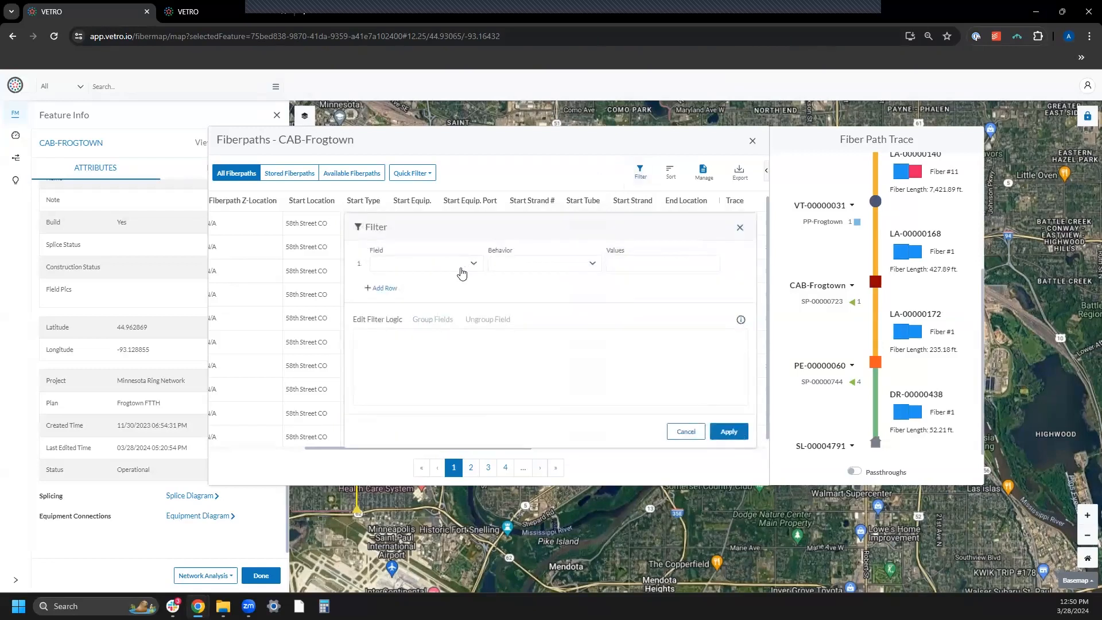
{"action": "left_click", "coordinate": [424, 263]}
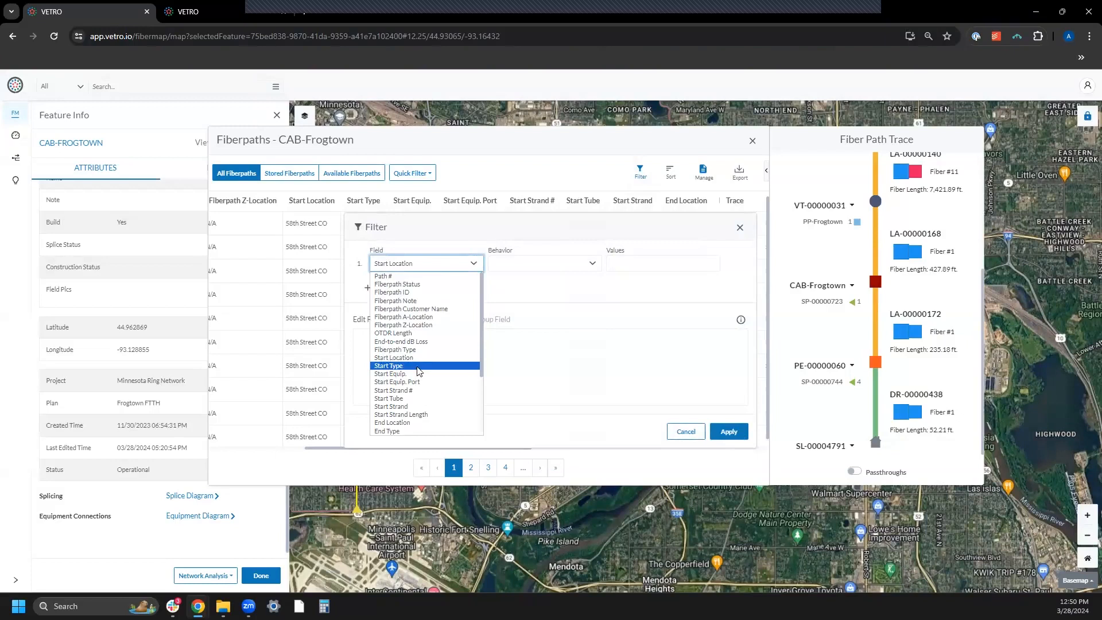
{"action": "mouse_move", "coordinate": [419, 382]}
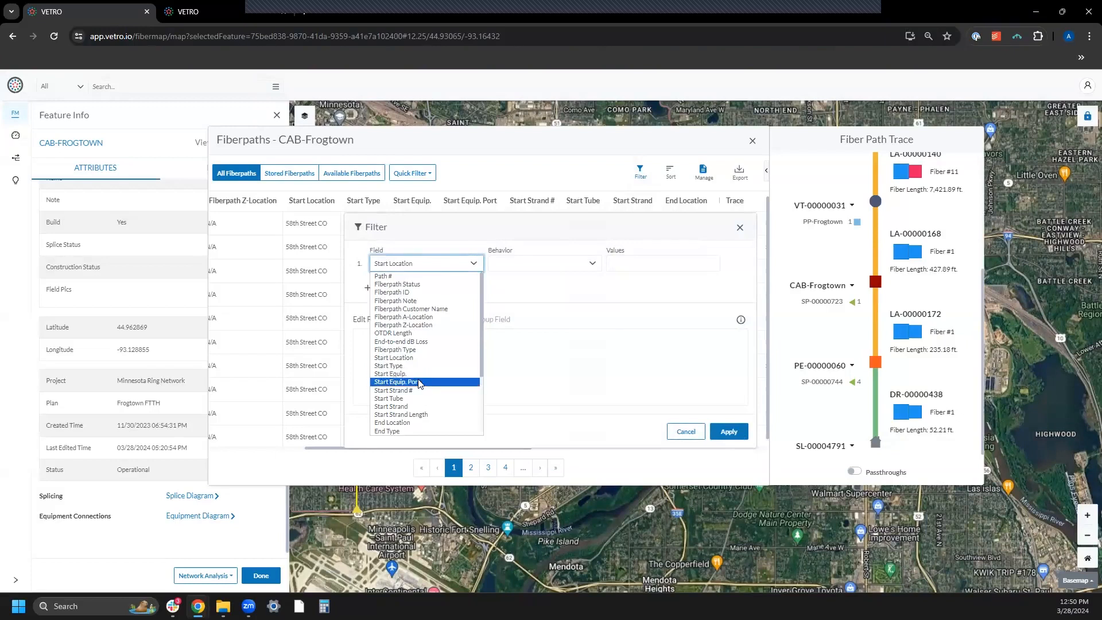
{"action": "left_click", "coordinate": [395, 382]}
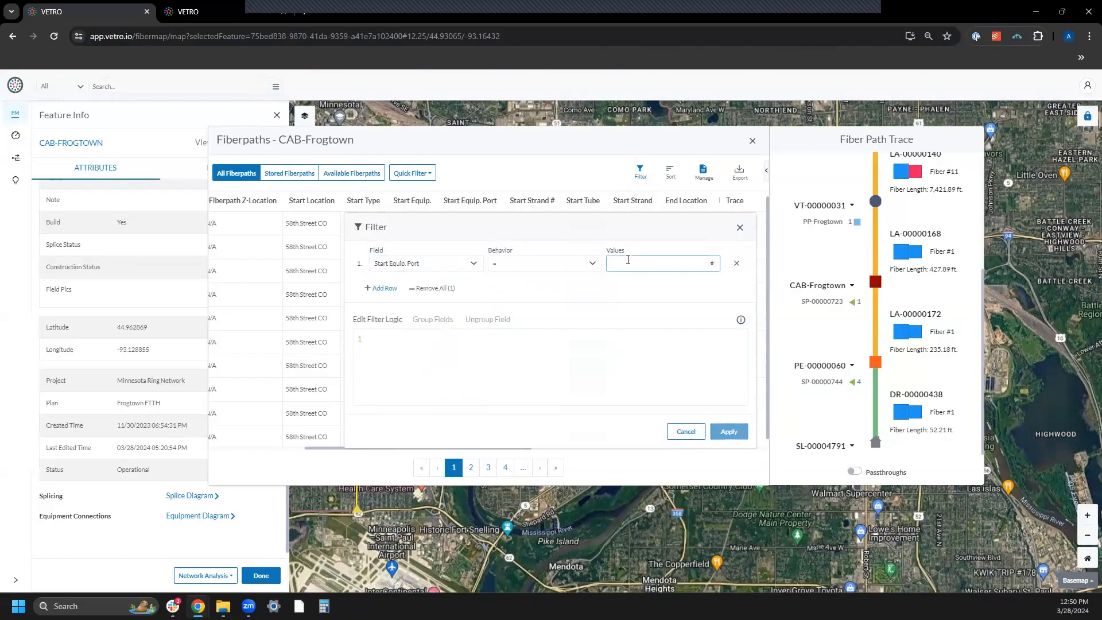
{"action": "type", "text": "61"}
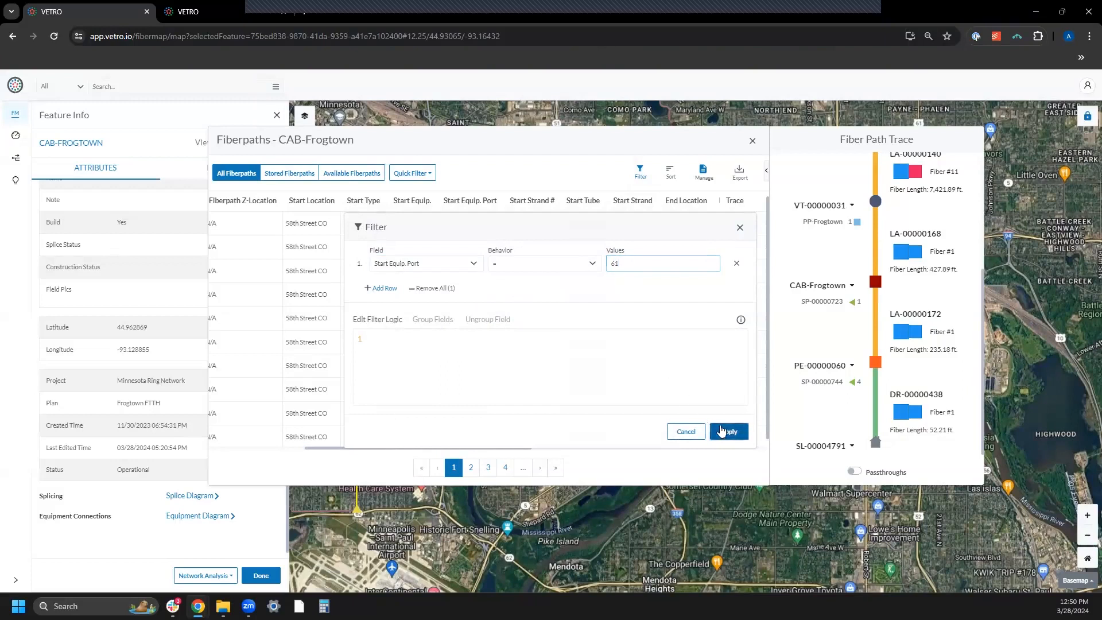
{"action": "left_click", "coordinate": [727, 431]}
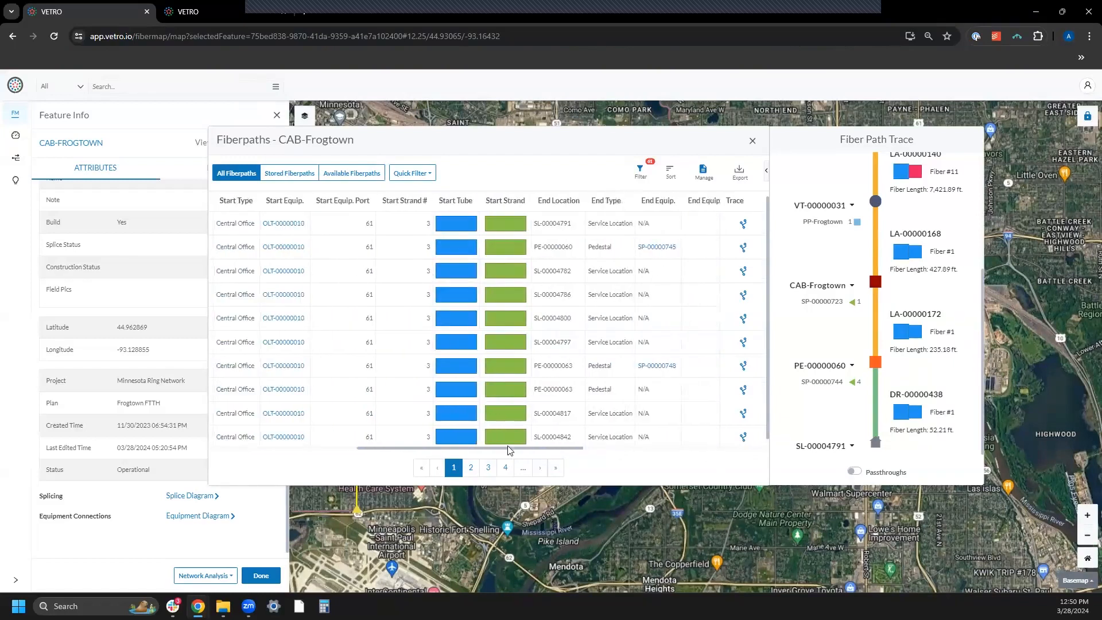
Apply the 'Starting at a Central Office' and 'Ending at a Service Location' quick filters
{"action": "left_click", "coordinate": [412, 173]}
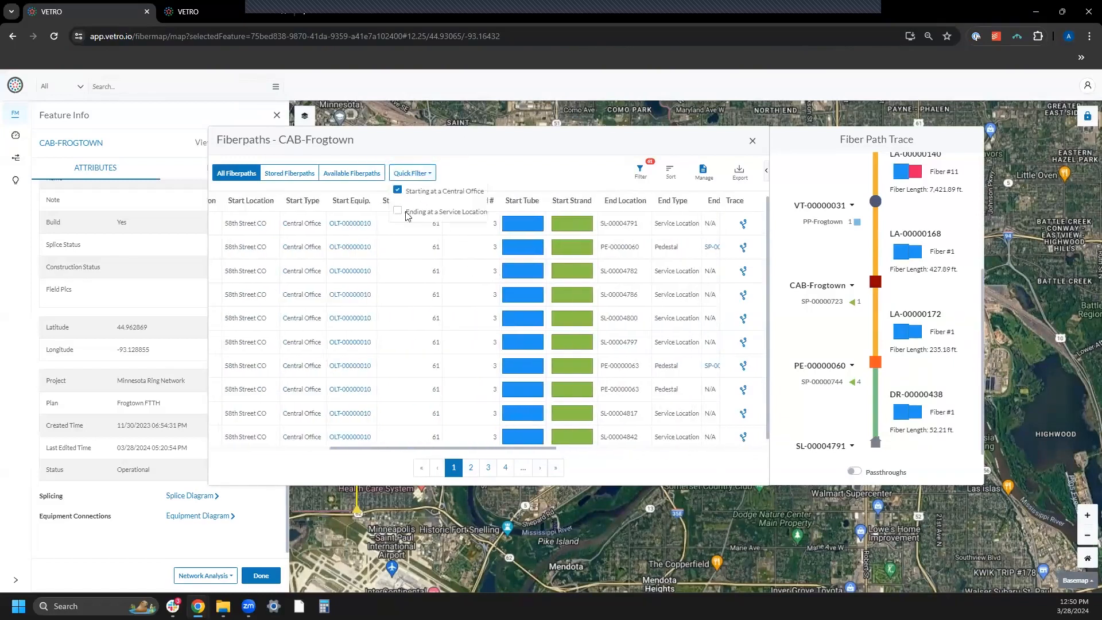
{"action": "left_click", "coordinate": [397, 211]}
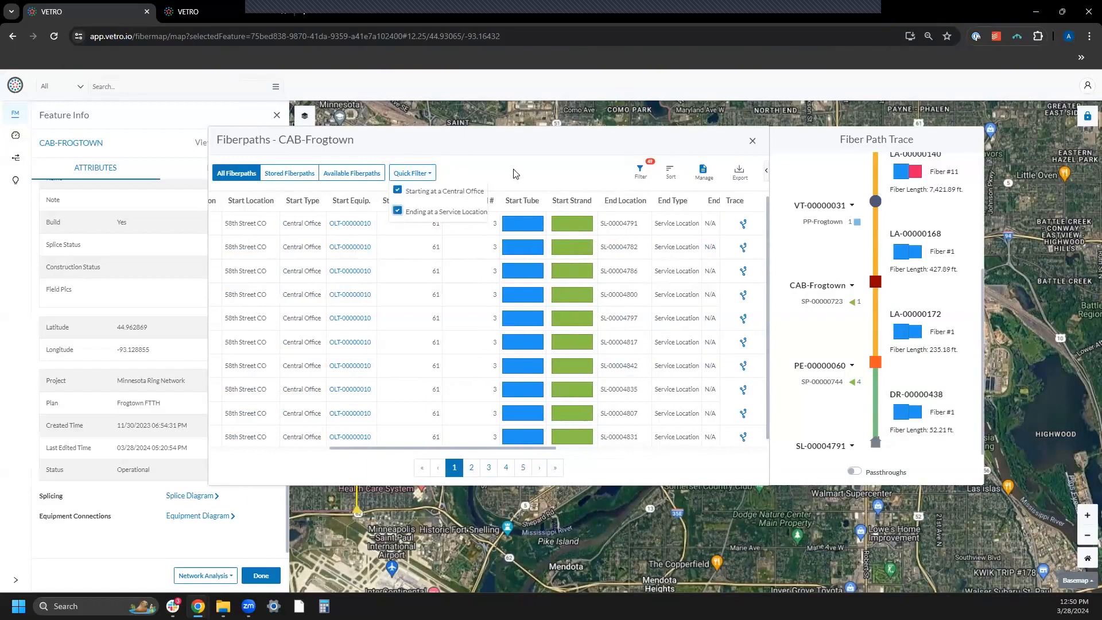
{"action": "mouse_move", "coordinate": [516, 167]}
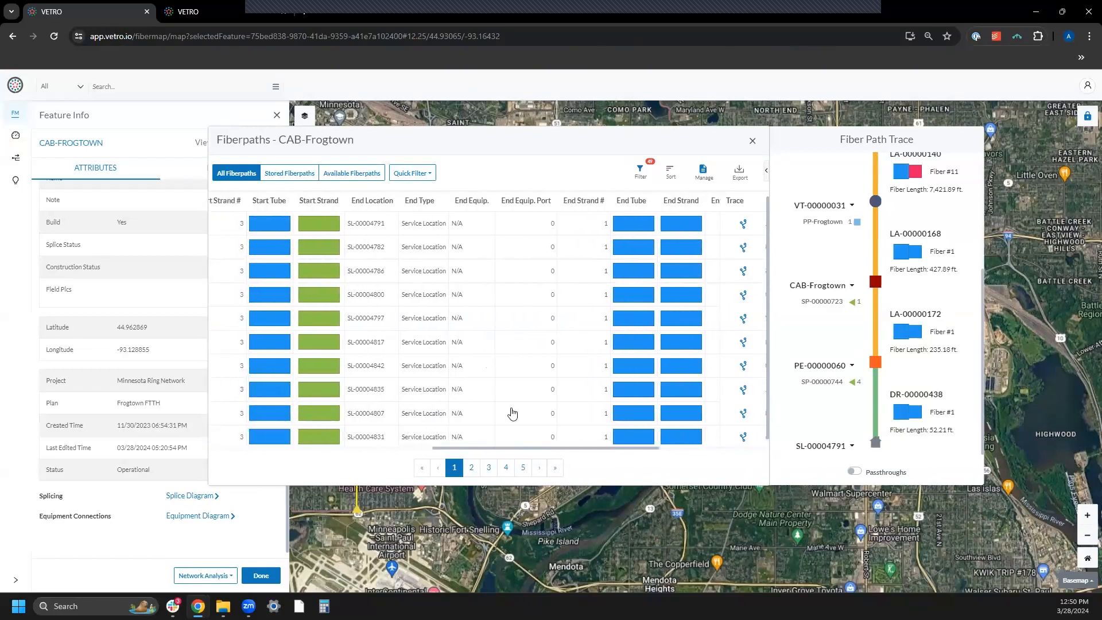
{"action": "mouse_move", "coordinate": [521, 400]}
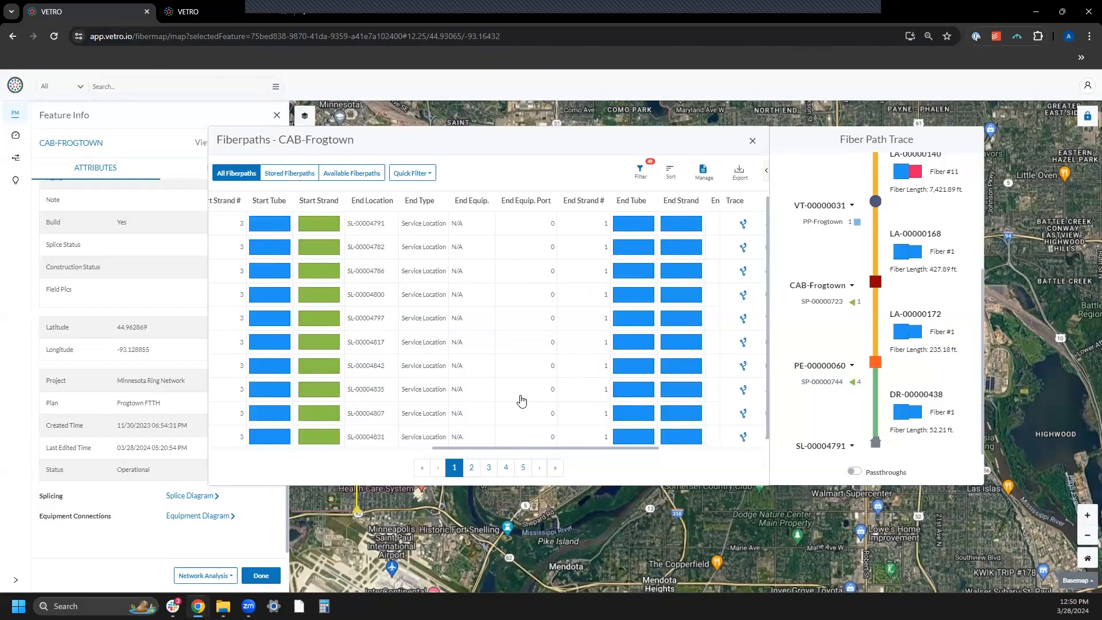
{"action": "mouse_move", "coordinate": [556, 453]}
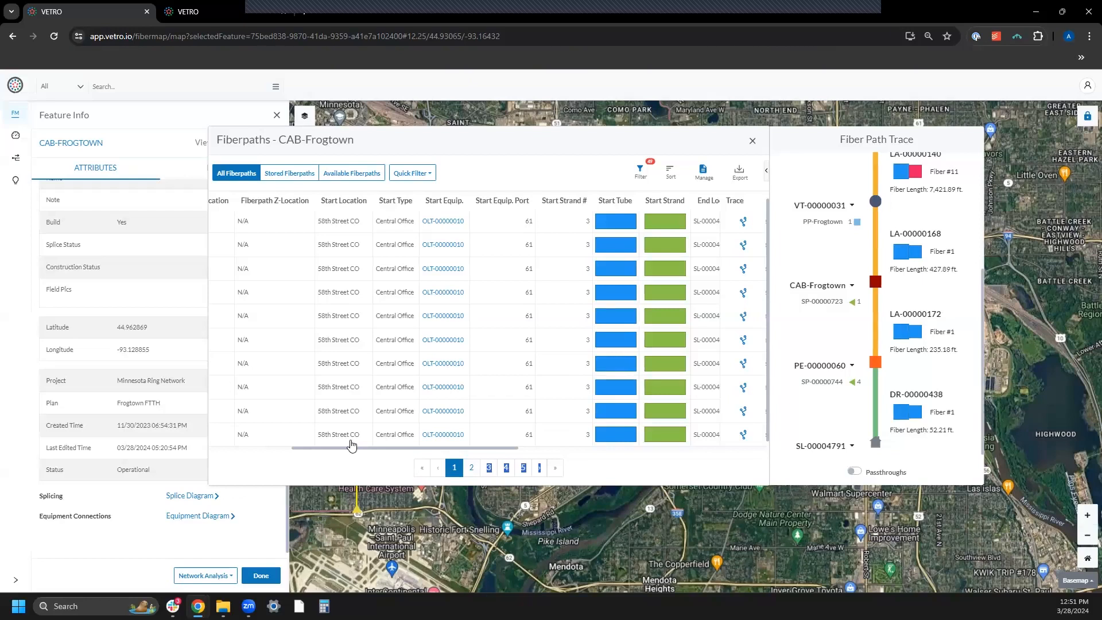
{"action": "mouse_move", "coordinate": [418, 466]}
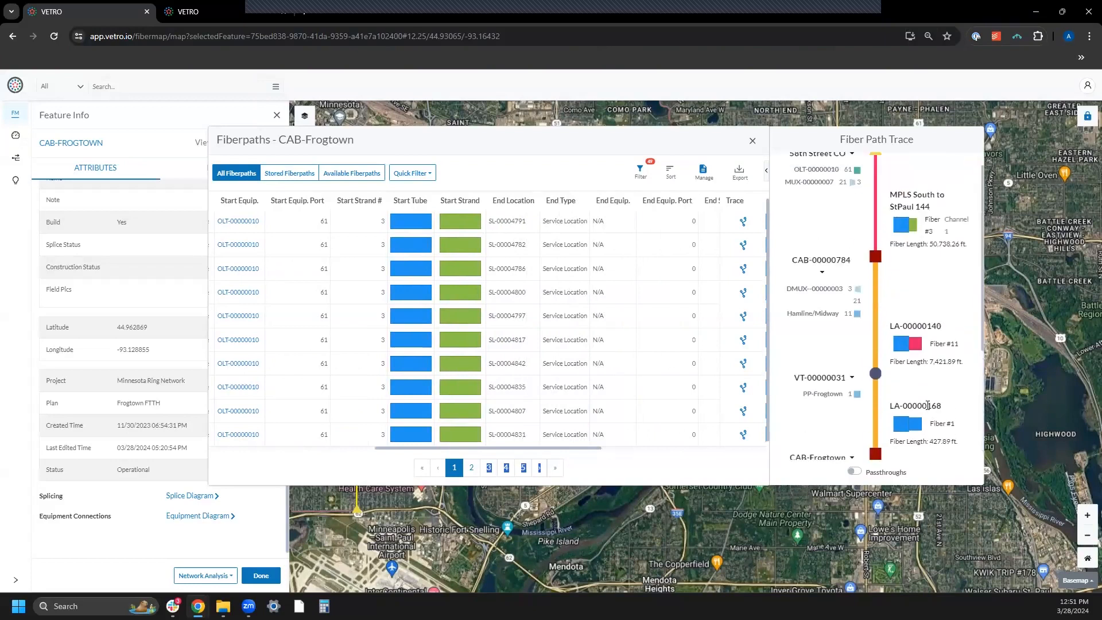
{"action": "mouse_move", "coordinate": [866, 377]}
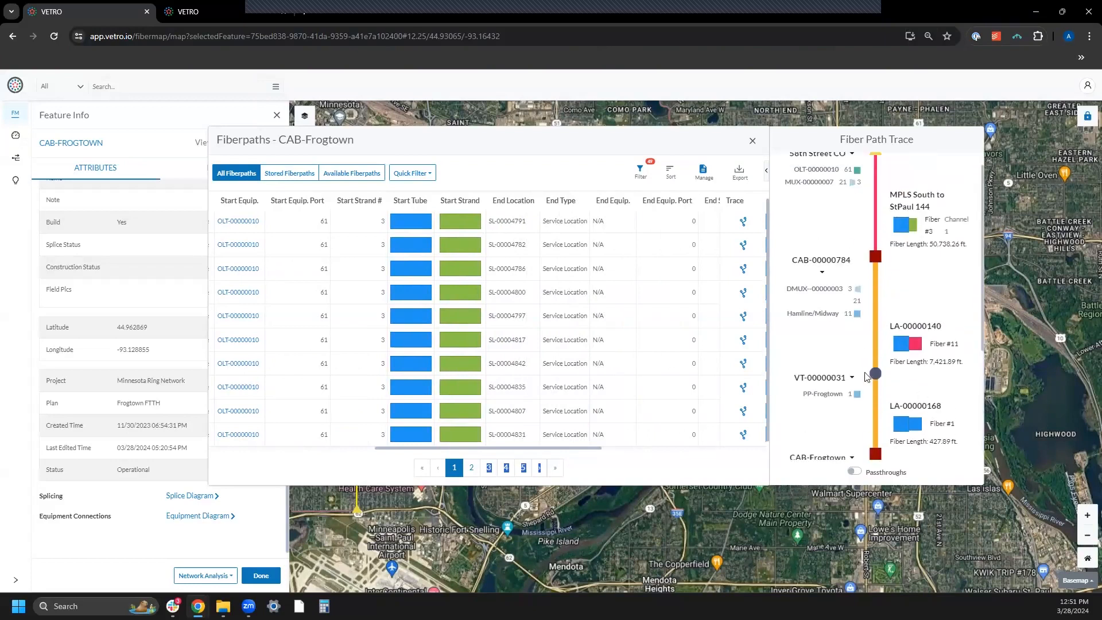
{"action": "scroll", "scroll_direction": "down", "scroll_amount": 3}
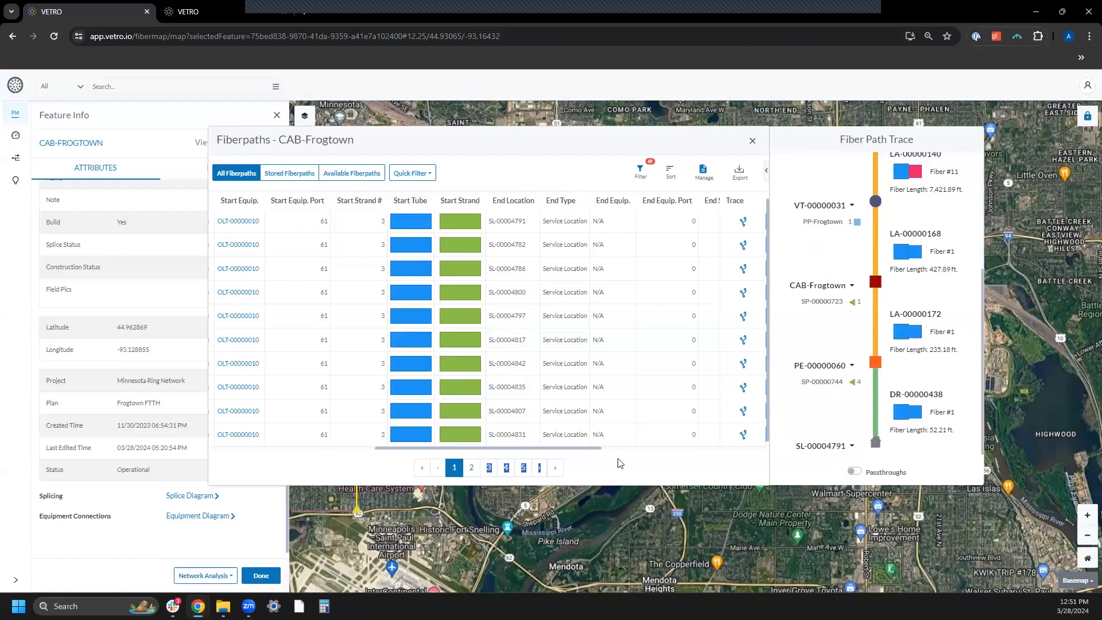
{"action": "scroll", "scroll_direction": "right", "scroll_amount": 3}
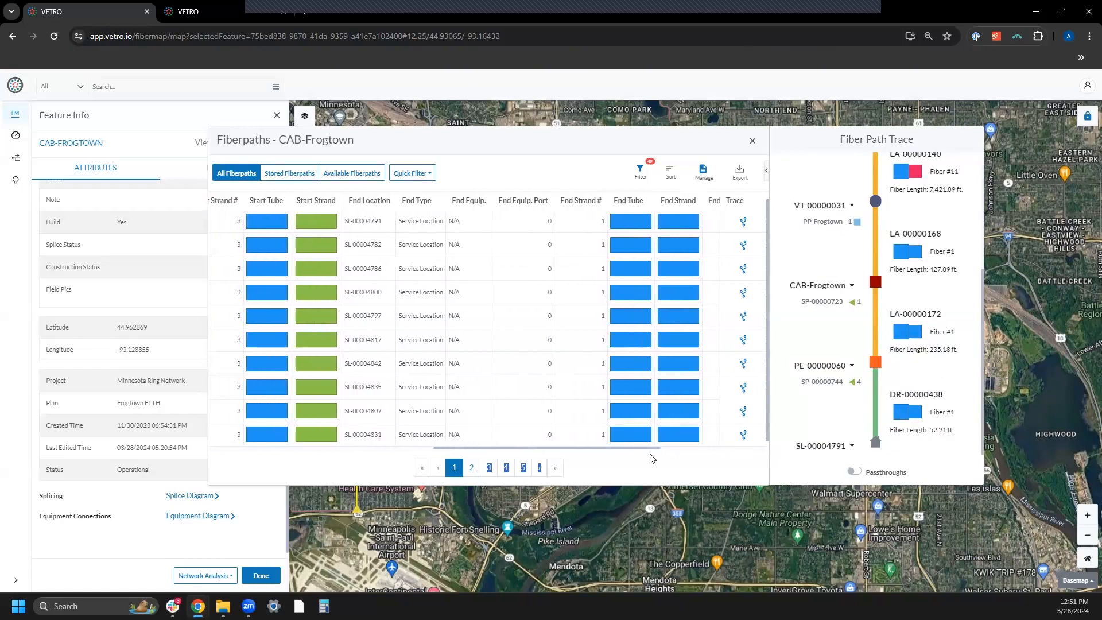
{"action": "scroll", "scroll_direction": "right", "scroll_amount": 3}
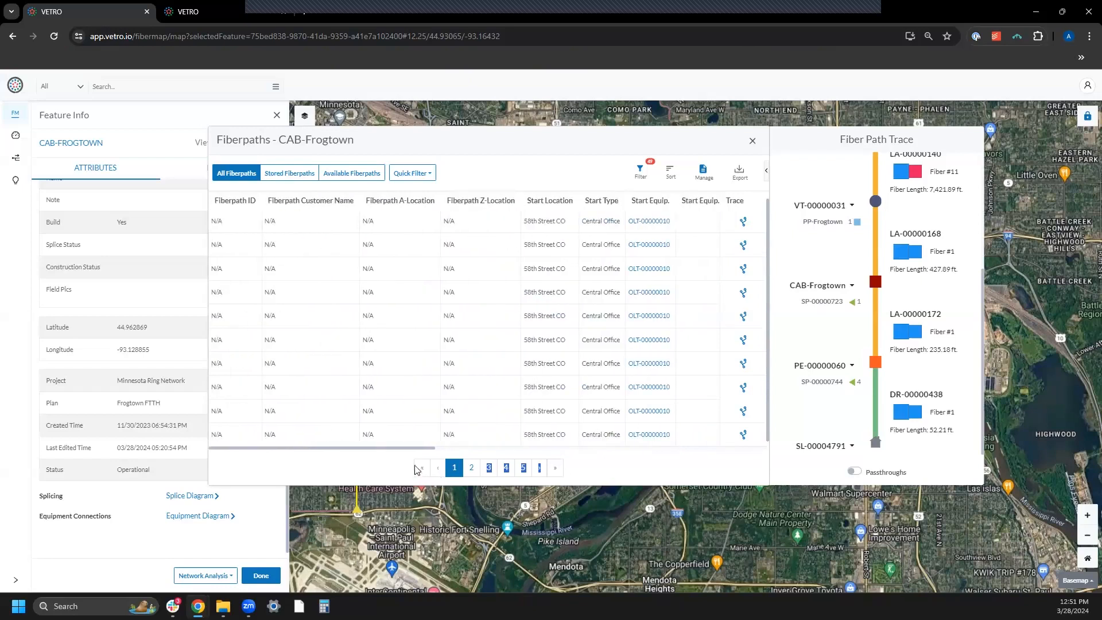
{"action": "scroll", "scroll_direction": "right", "scroll_amount": 3}
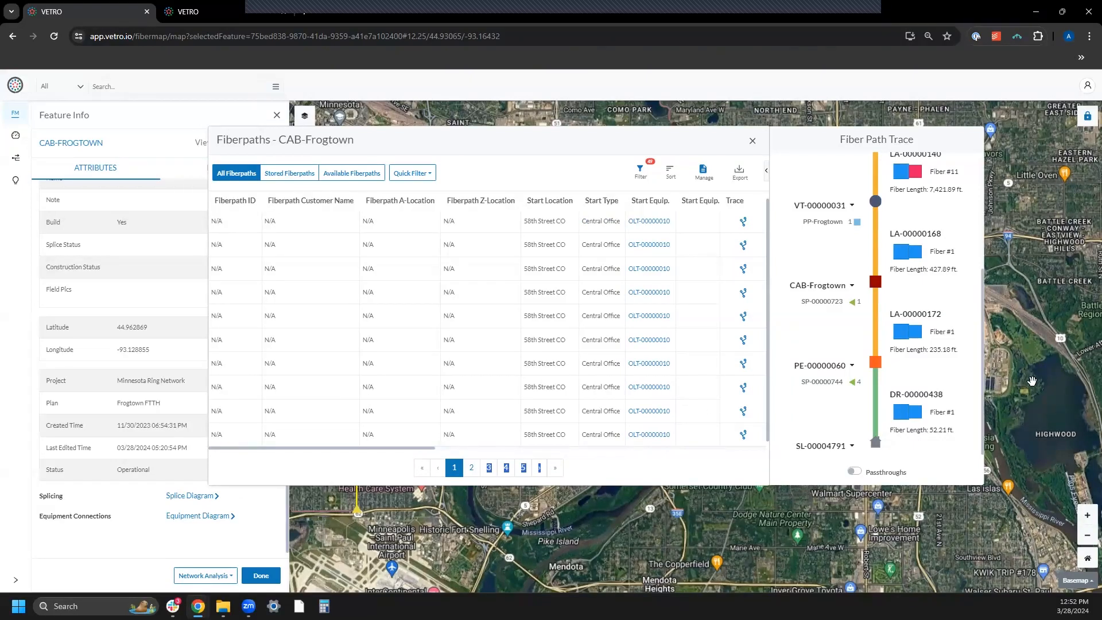
{"action": "mouse_move", "coordinate": [794, 429]}
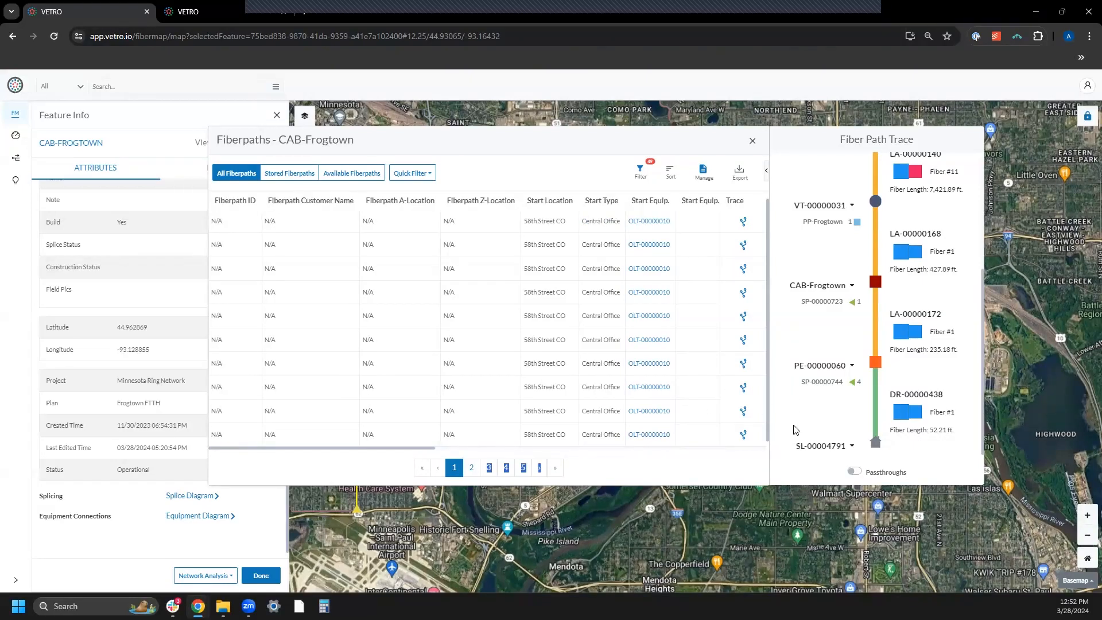
{"action": "mouse_move", "coordinate": [782, 430]}
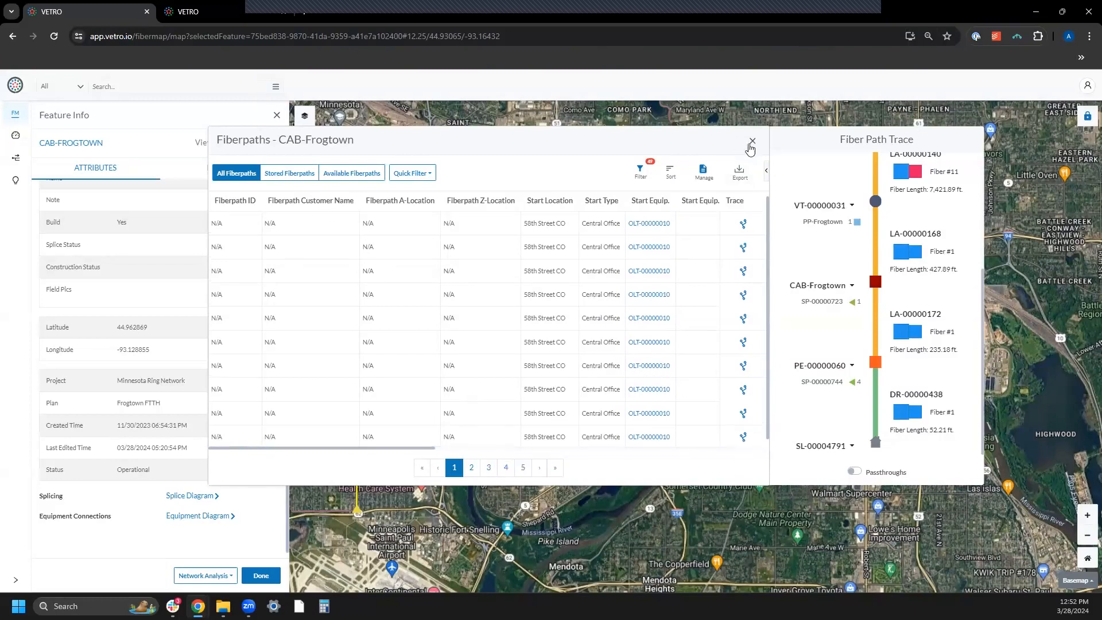
Close the CAB-Frogtown fiberpaths table and review the MPLS South to StPaul 144 cable's attributes
{"action": "left_click", "coordinate": [750, 142]}
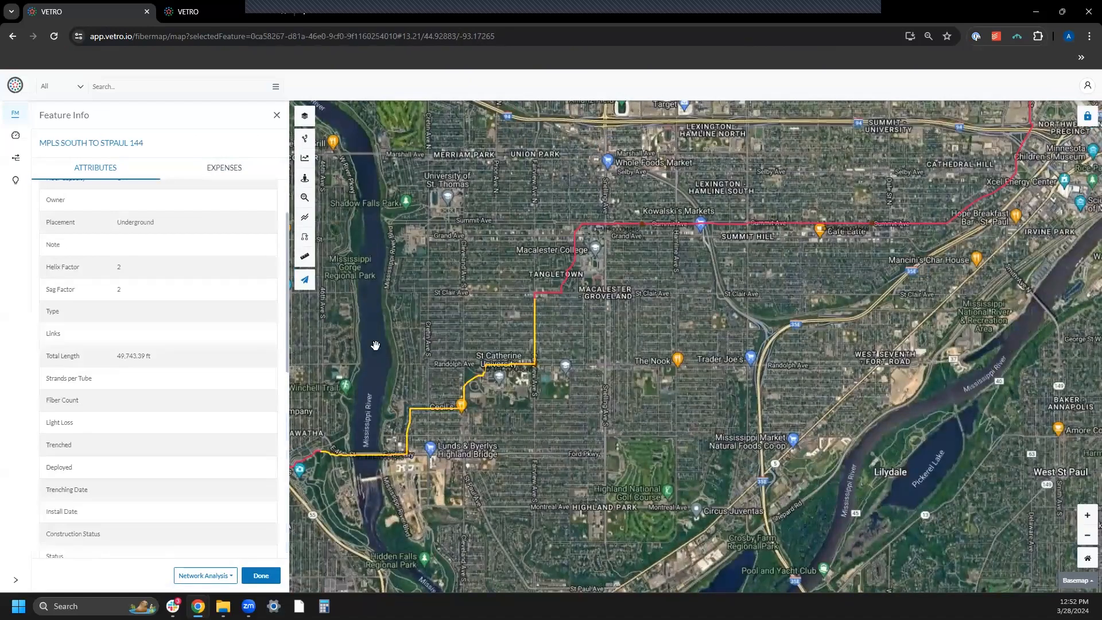
{"action": "scroll", "scroll_direction": "down", "scroll_amount": 3}
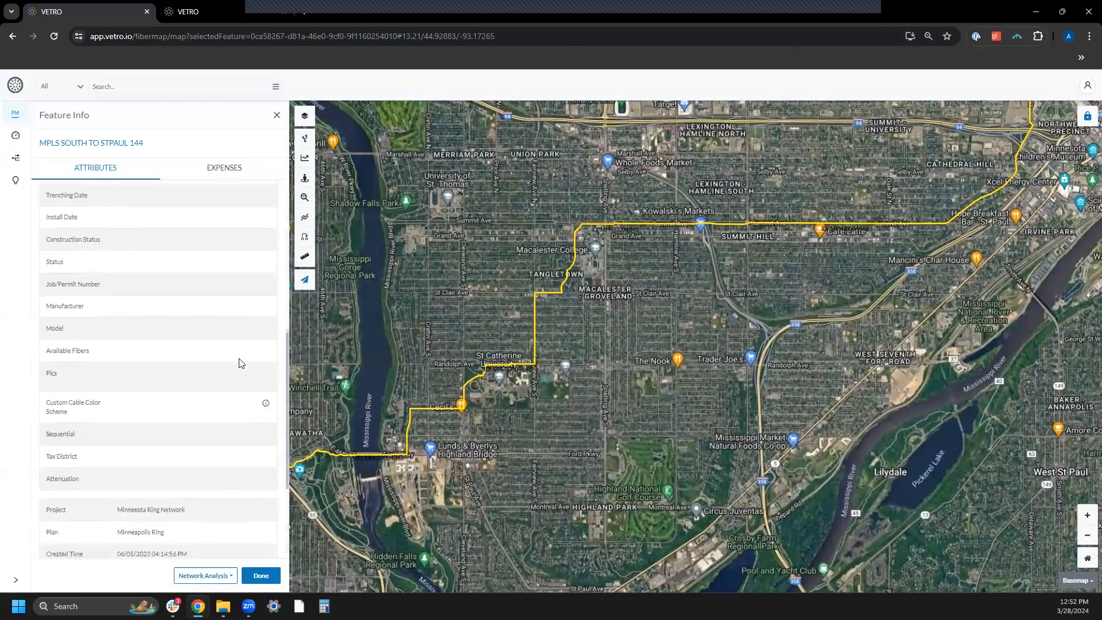
{"action": "scroll", "scroll_direction": "down", "scroll_amount": 3}
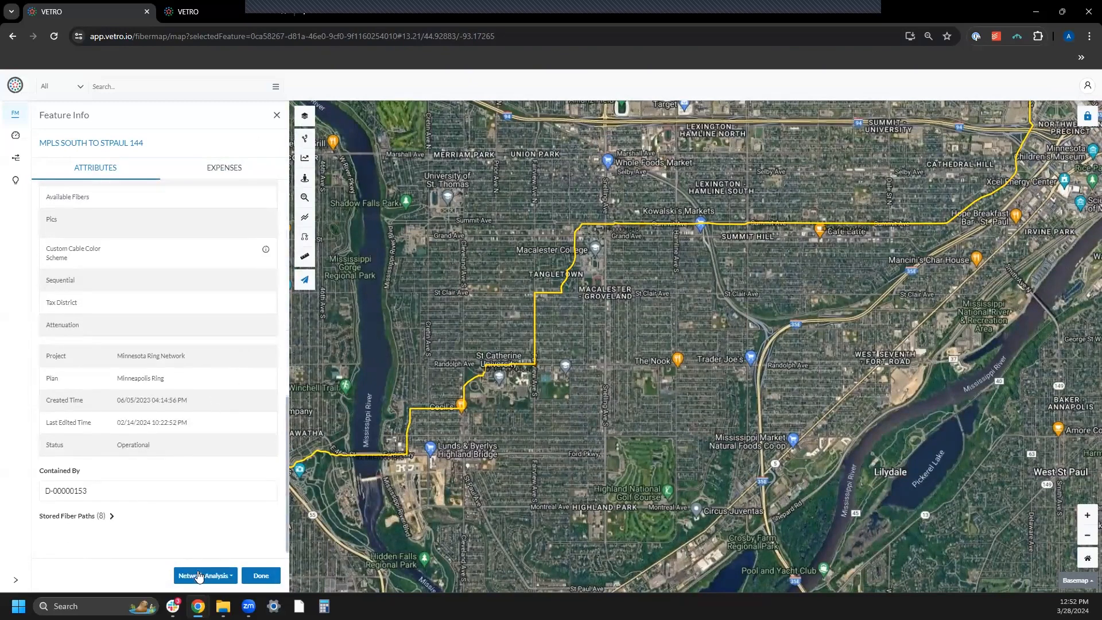
{"action": "left_click", "coordinate": [205, 575]}
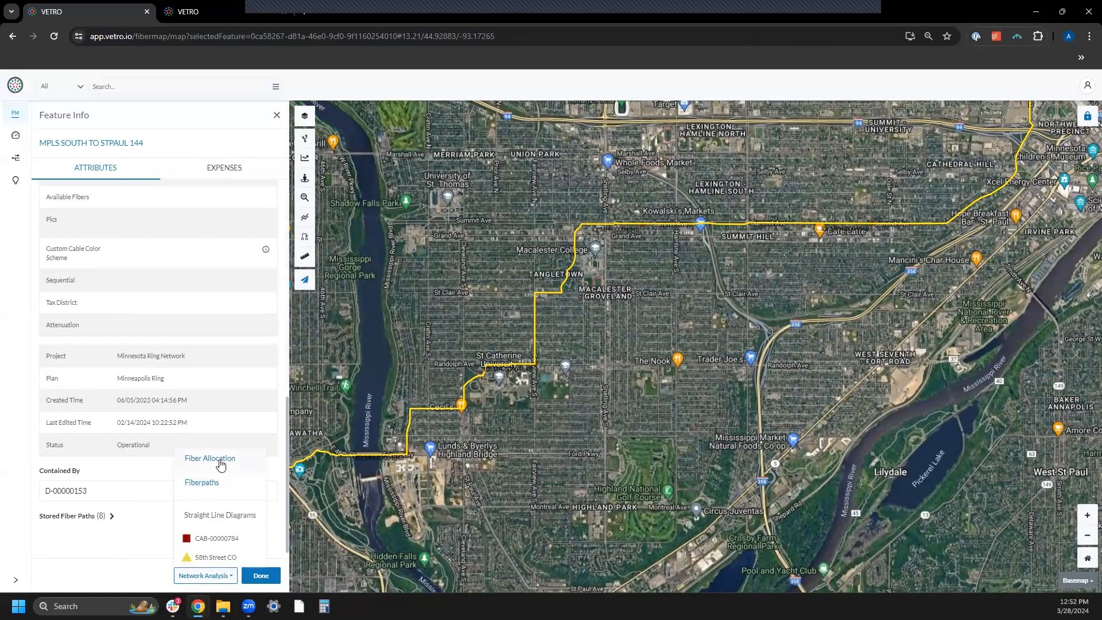
{"action": "left_click", "coordinate": [209, 458]}
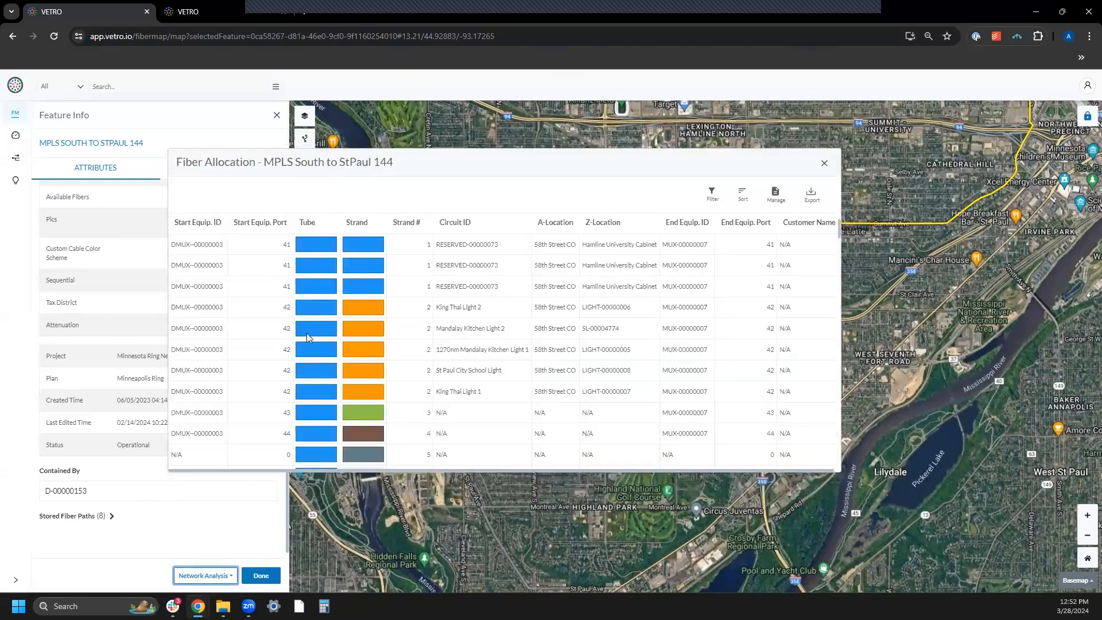
{"action": "scroll", "scroll_direction": "down", "scroll_amount": 3}
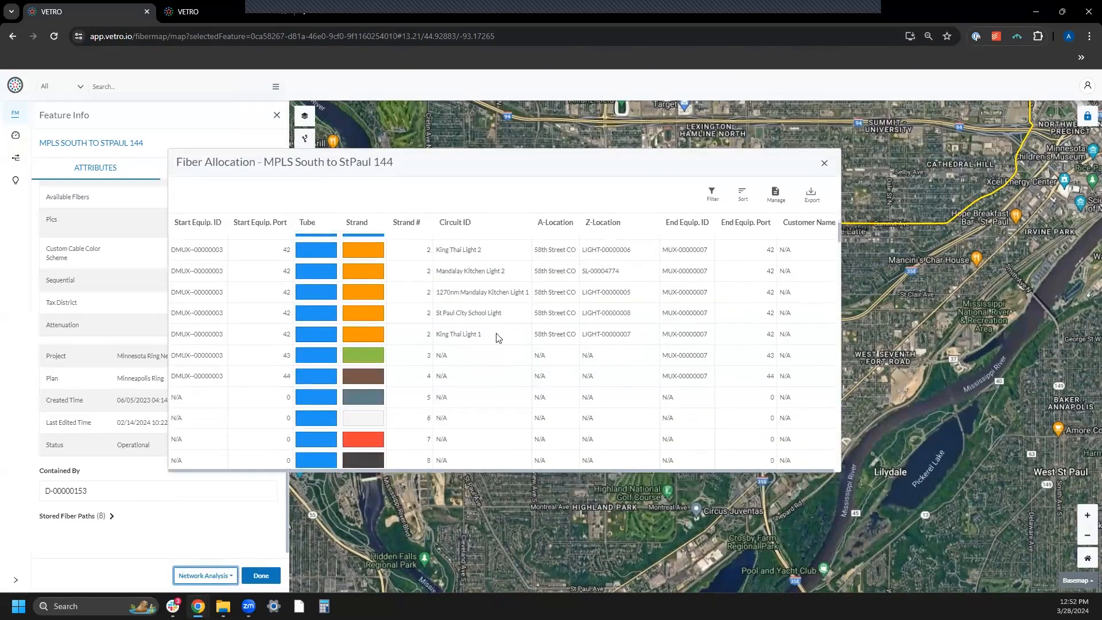
{"action": "scroll", "scroll_direction": "down", "scroll_amount": 3}
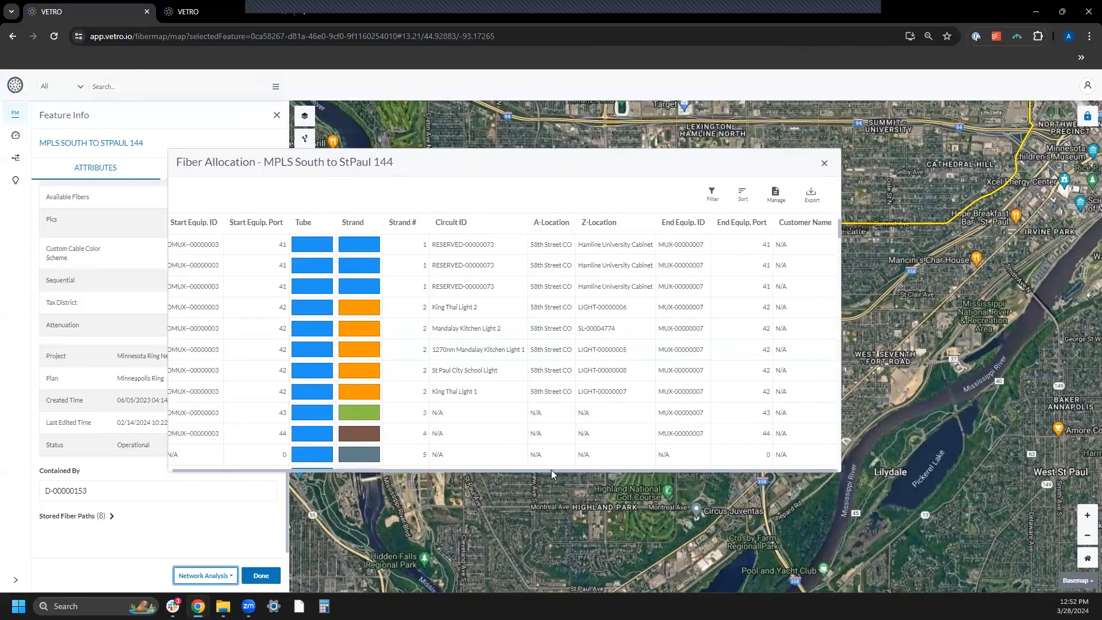
{"action": "scroll", "scroll_direction": "down", "scroll_amount": 3}
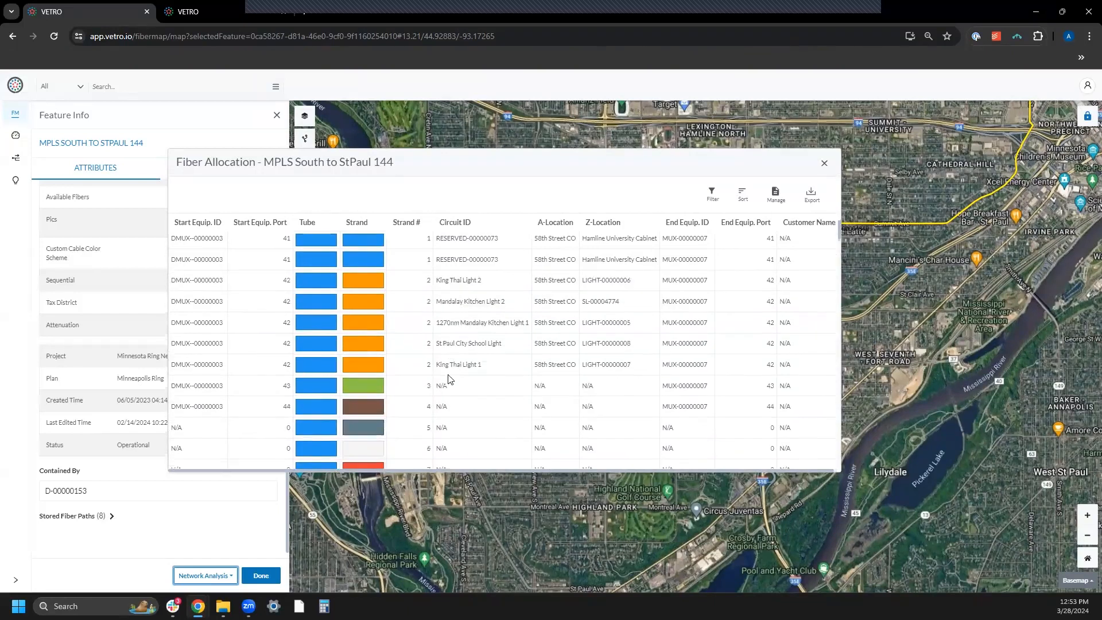
{"action": "scroll", "scroll_direction": "down", "scroll_amount": 3}
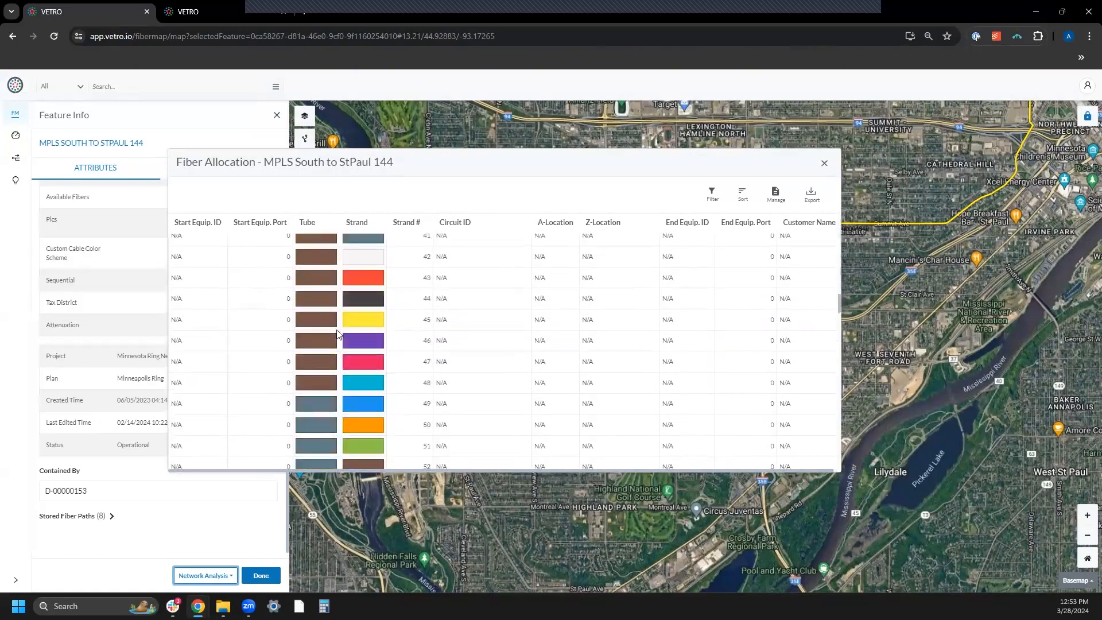
{"action": "scroll", "scroll_direction": "down", "scroll_amount": 3}
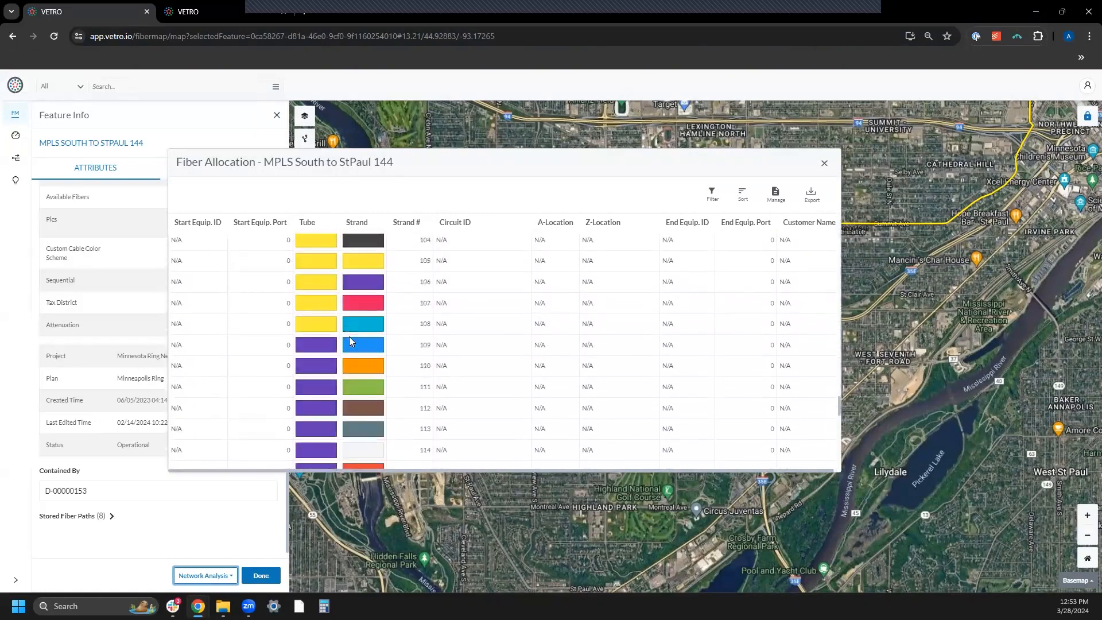
{"action": "scroll", "scroll_direction": "down", "scroll_amount": 3}
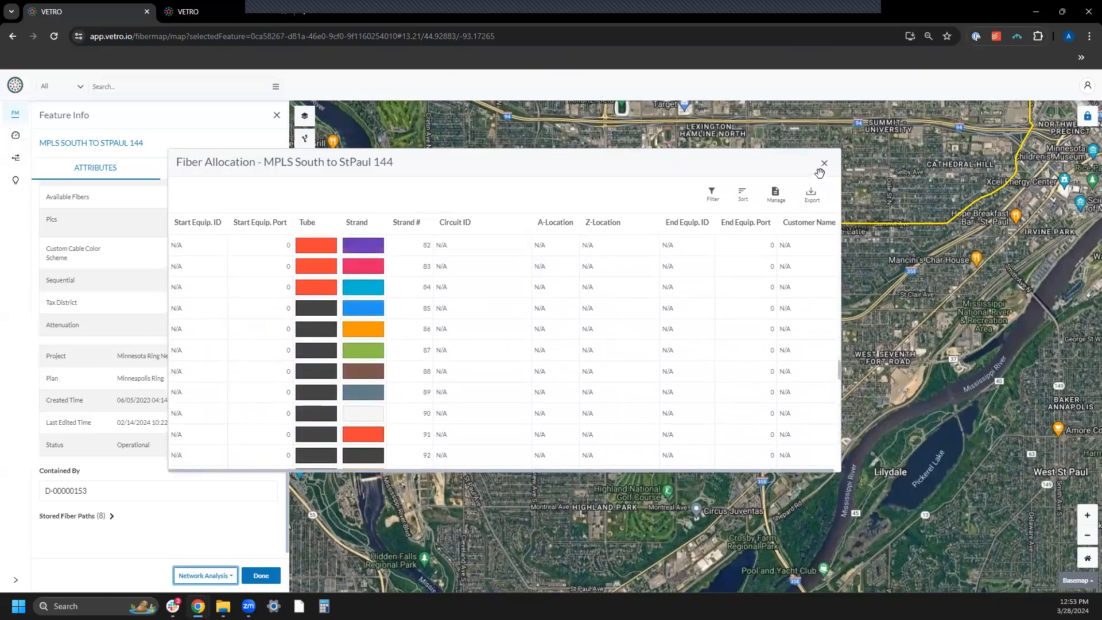
{"action": "left_click", "coordinate": [824, 163]}
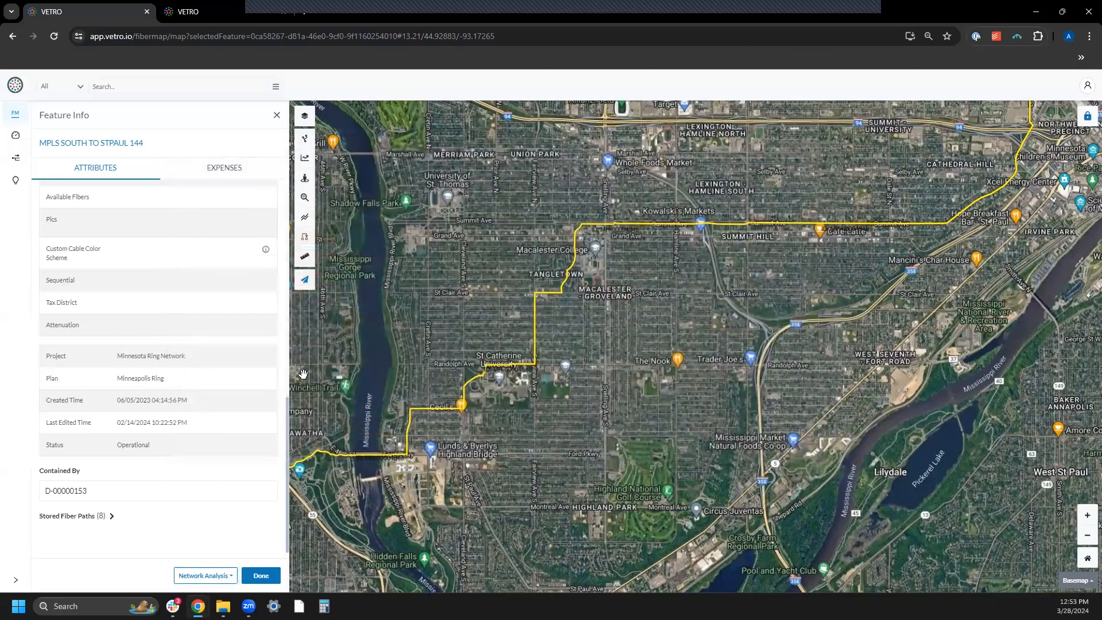